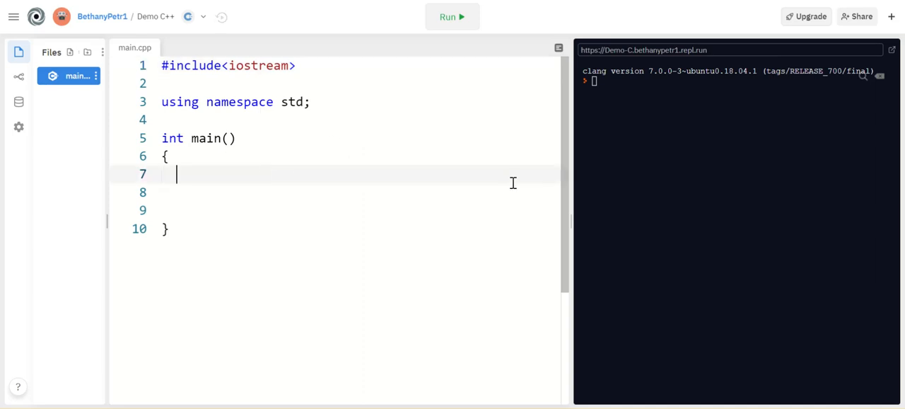
- Declare int num1, int num2 and int num3 on separate lines inside main()
{"action": "type", "text": "int num1;"}
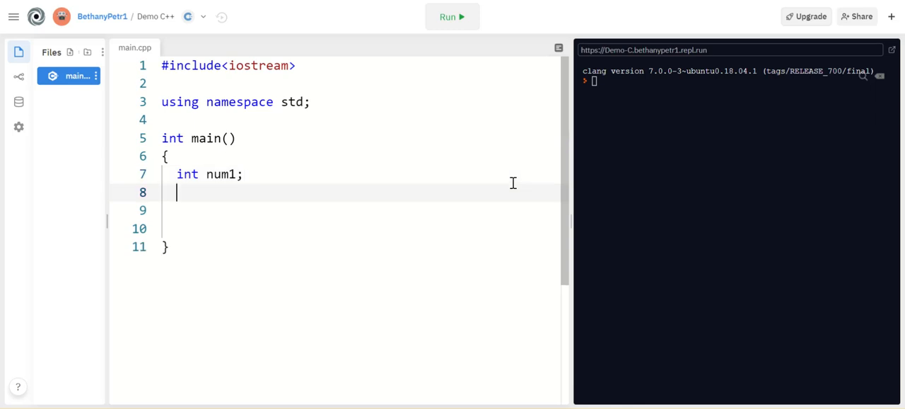
{"action": "type", "text": "int num2"}
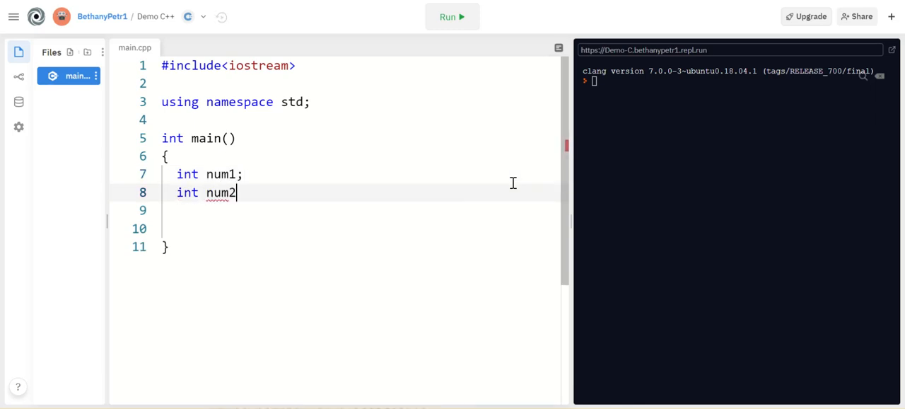
{"action": "type", "text": ";"}
{"action": "left_click", "coordinate": [357, 210]}
{"action": "type", "text": "int num3;"}
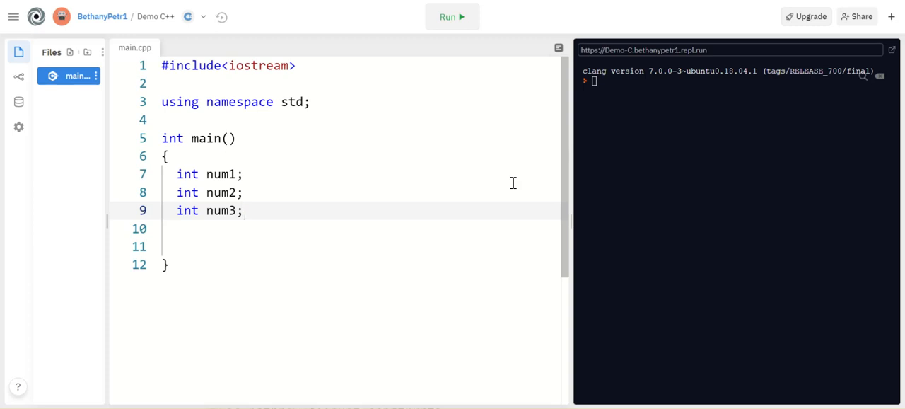
{"action": "mouse_move", "coordinate": [498, 188]}
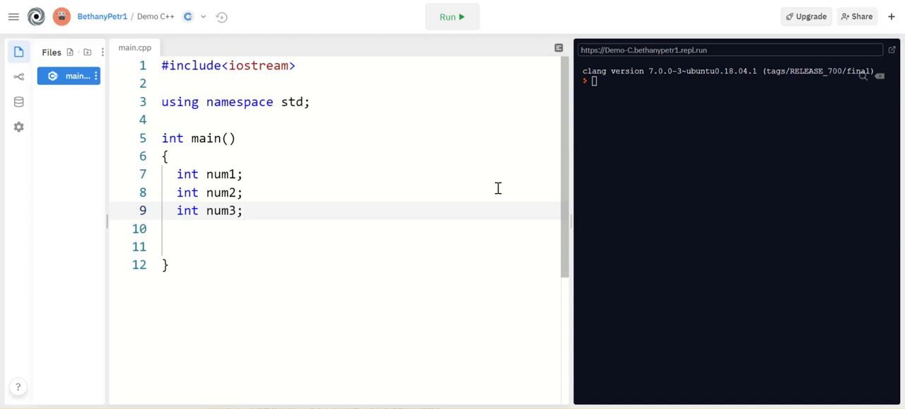
- Remove the three int declarations and add #include<vector> below iostream
{"action": "left_click_drag", "start_coordinate": [177, 174], "coordinate": [242, 209]}
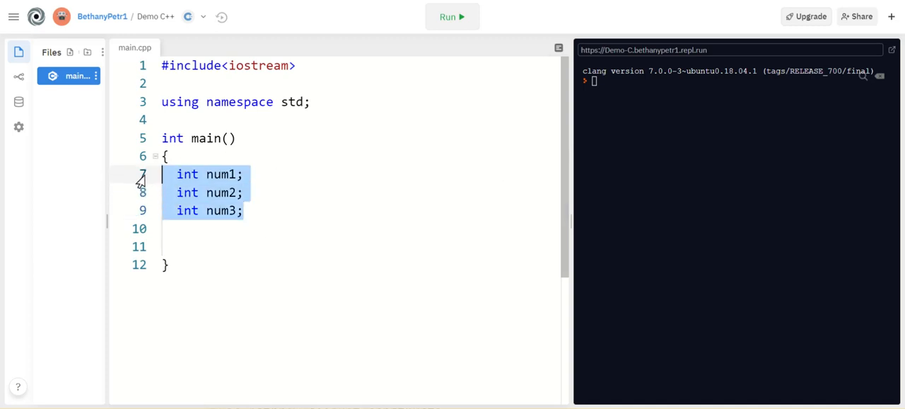
{"action": "key", "text": "Delete"}
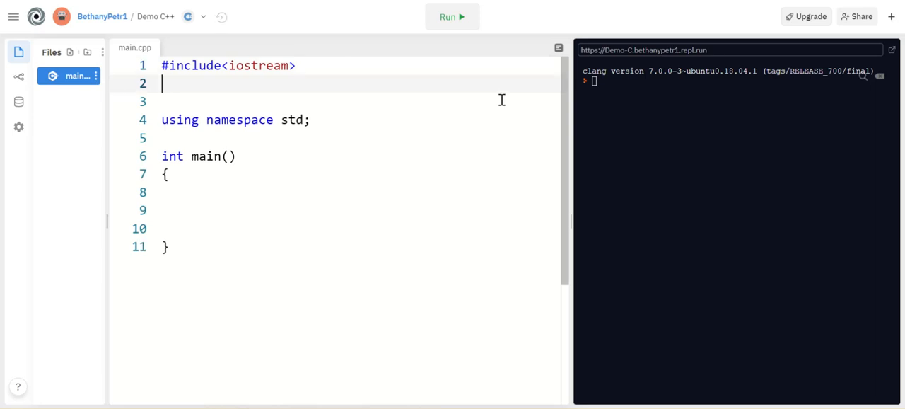
{"action": "type", "text": "#include<vector>"}
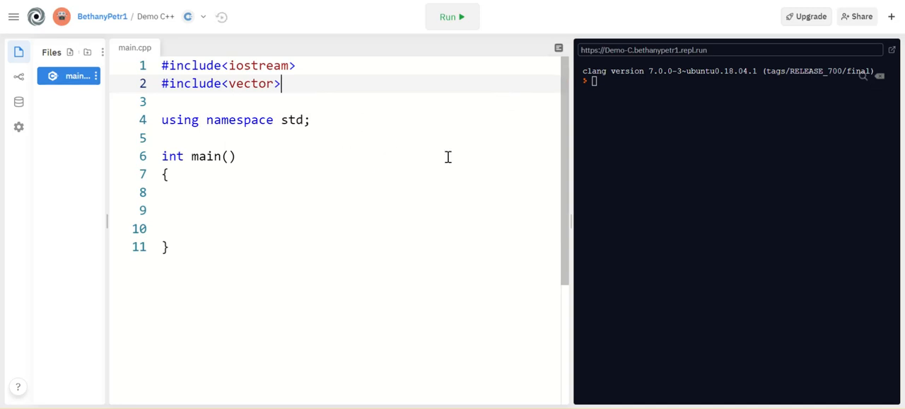
{"action": "mouse_move", "coordinate": [230, 74]}
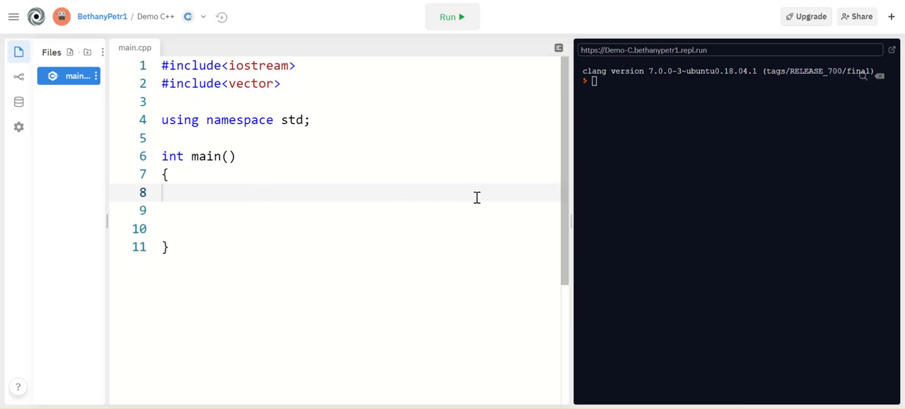
- Declare vector<int>nums(3); inside main, correcting the 'numbs' typo
{"action": "type", "text": "vector"}
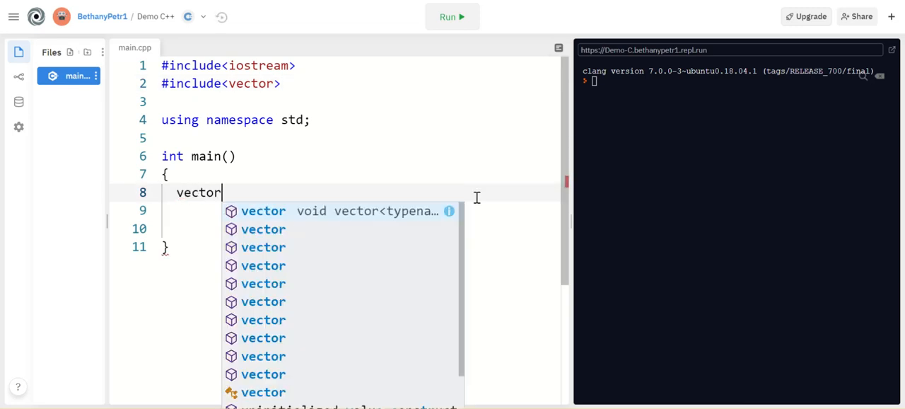
{"action": "type", "text": "<?"}
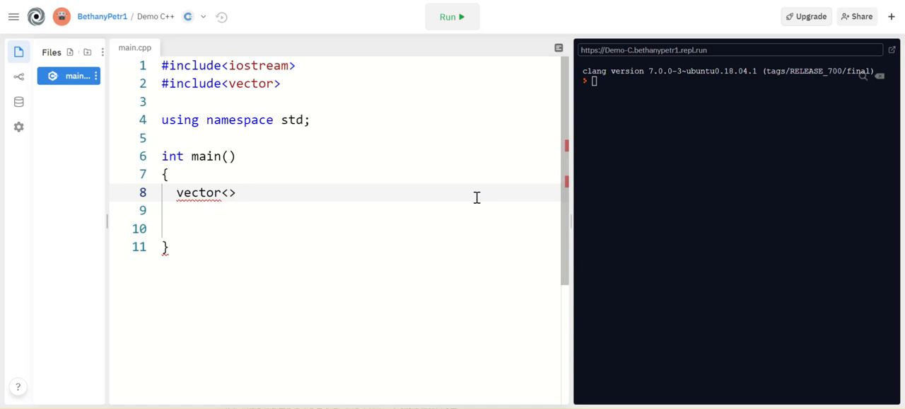
{"action": "type", "text": "int"}
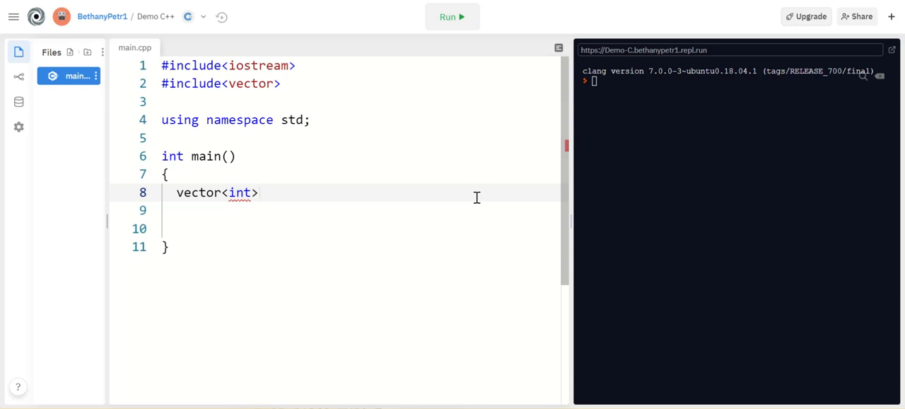
{"action": "type", "text": "numbs"}
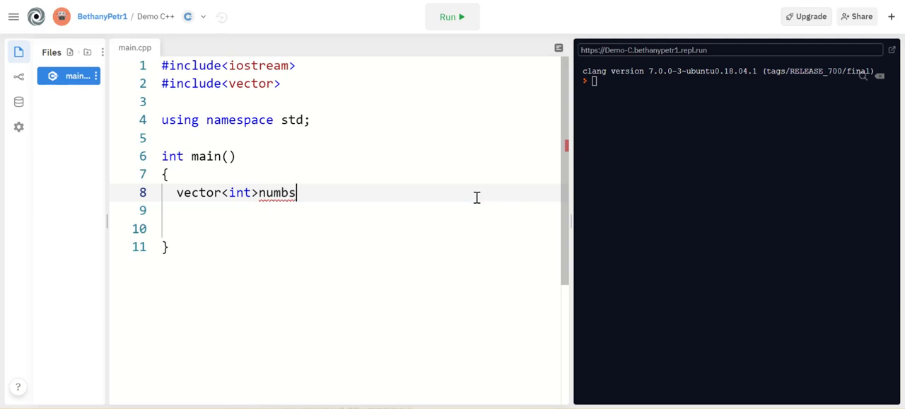
{"action": "key", "text": "Backspace"}
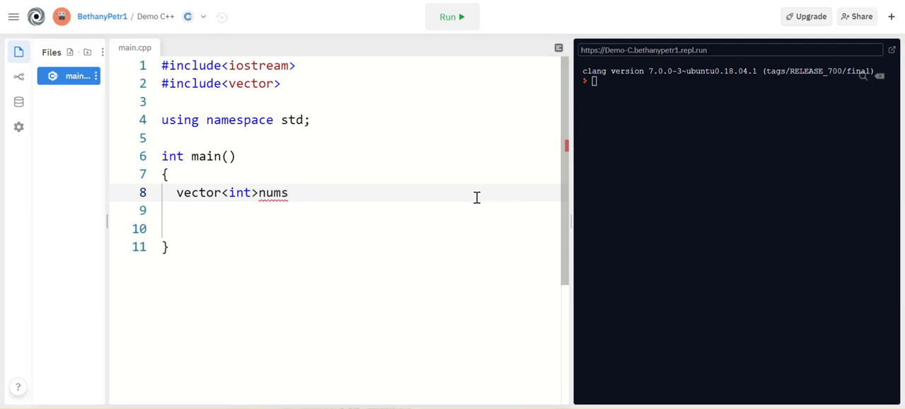
{"action": "type", "text": "();"}
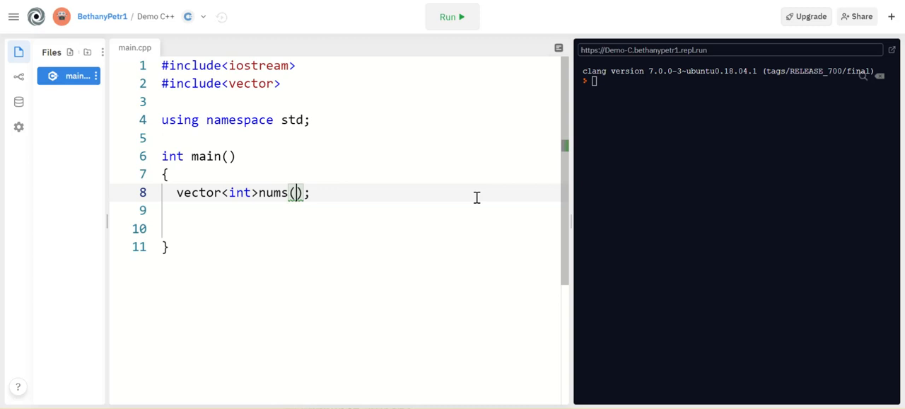
{"action": "type", "text": "3"}
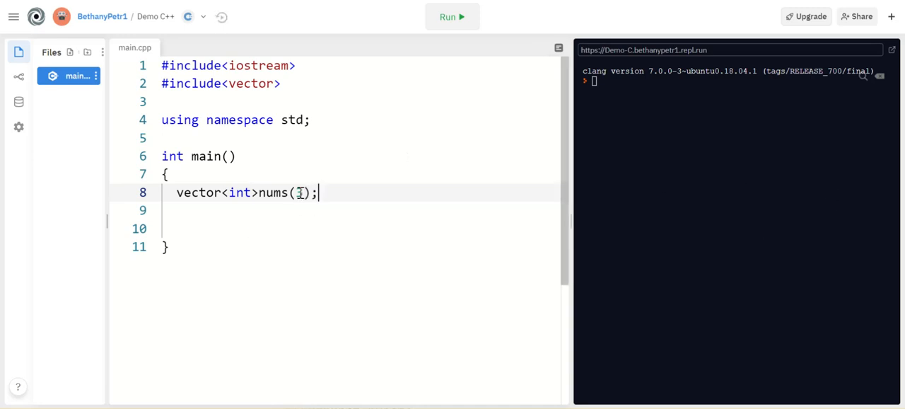
{"action": "type", "text": "3"}
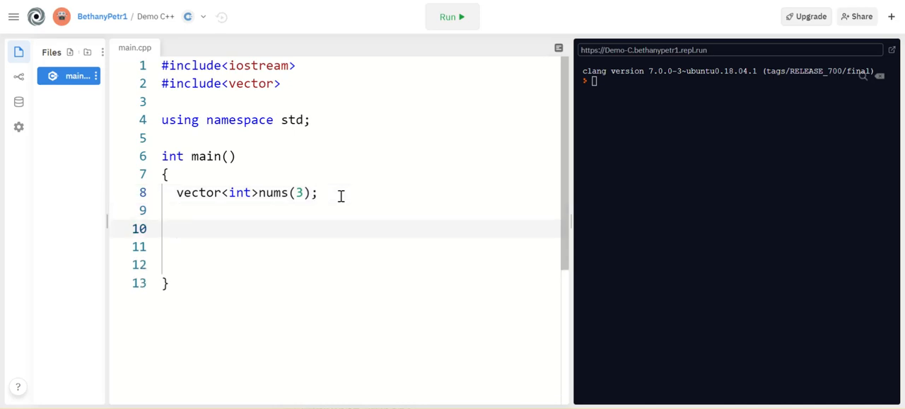
- Sketch three empty bracket slots [ ][ ][ ] labeled with indices 0, 1, 2
{"action": "type", "text": "[]"}
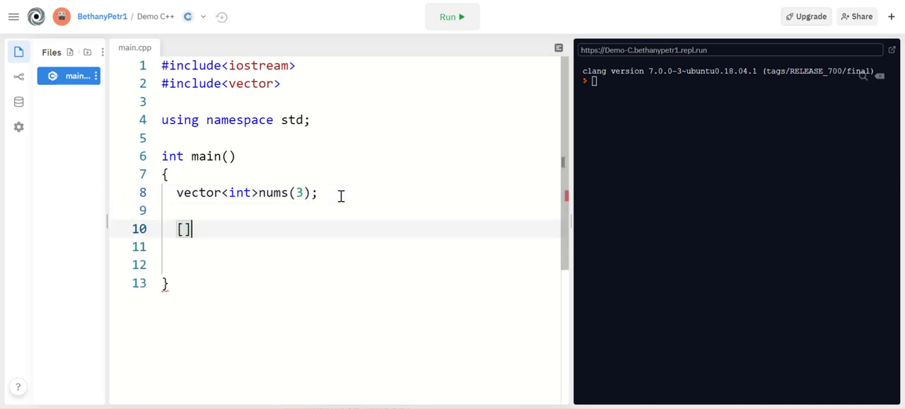
{"action": "type", "text": "[][]"}
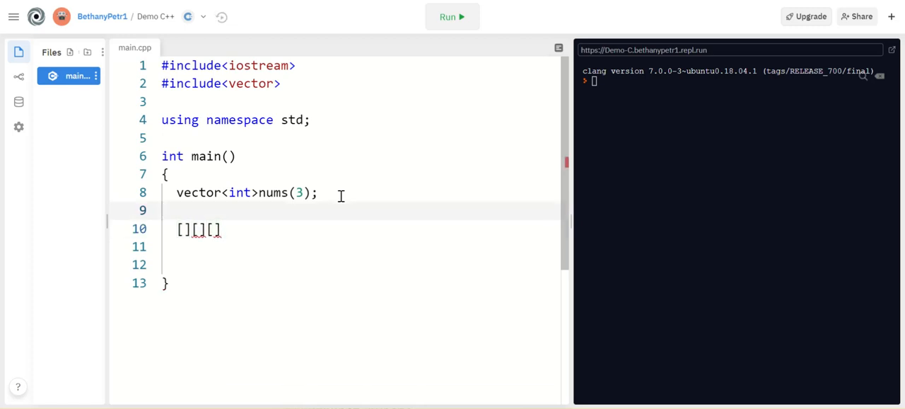
{"action": "type", "text": "0  1  2"}
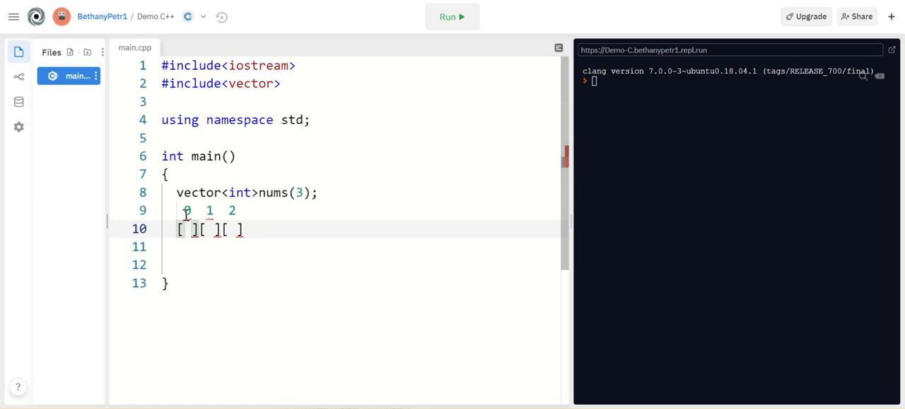
{"action": "left_click_drag", "start_coordinate": [181, 210], "coordinate": [238, 210]}
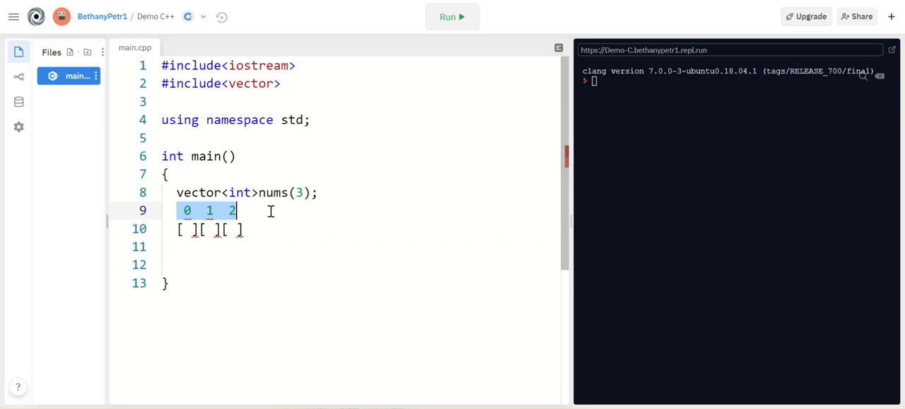
{"action": "mouse_move", "coordinate": [205, 230]}
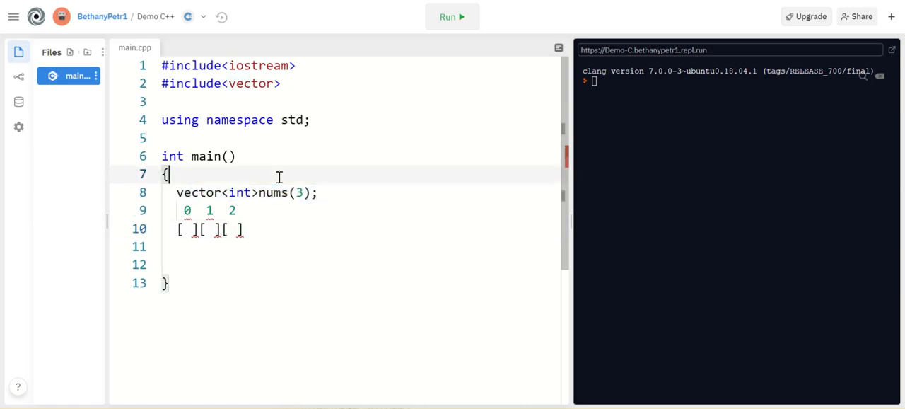
- Fill each diagram slot with 0 and remove the temporary int num line
{"action": "type", "text": "int num"}
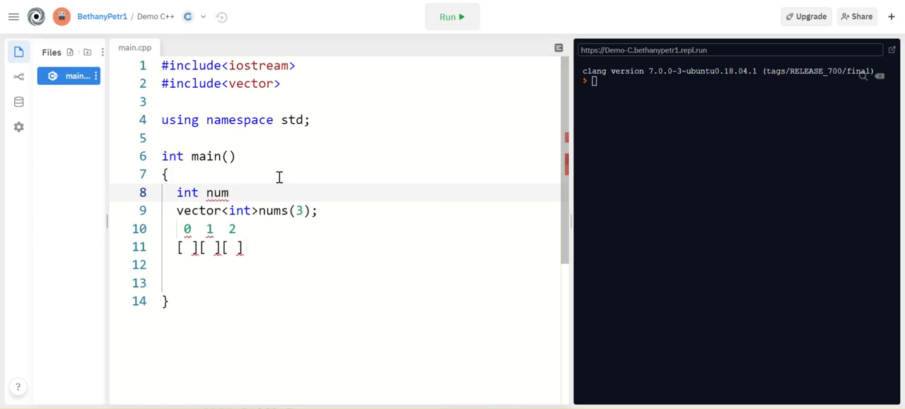
{"action": "double_click", "coordinate": [216, 192]}
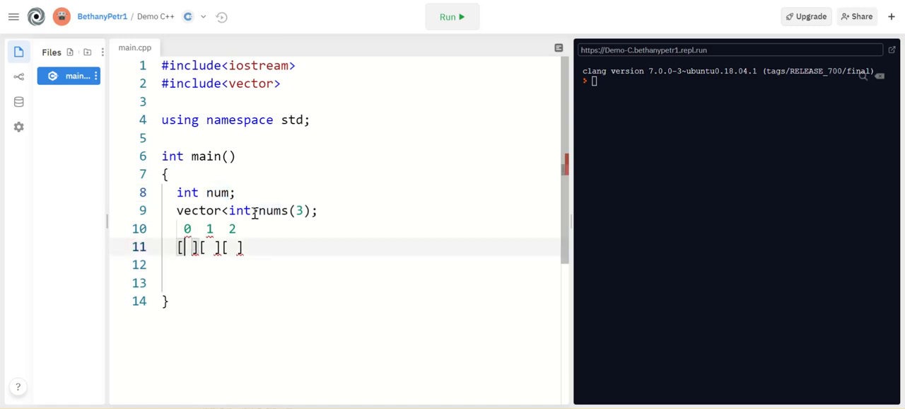
{"action": "type", "text": "0"}
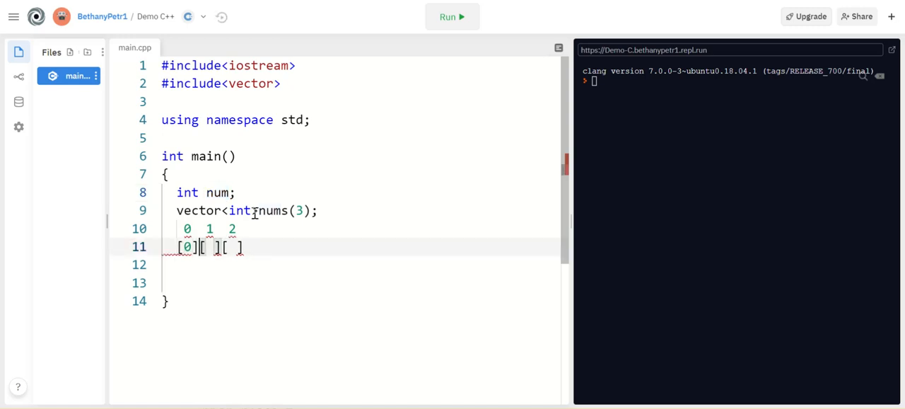
{"action": "type", "text": "0"}
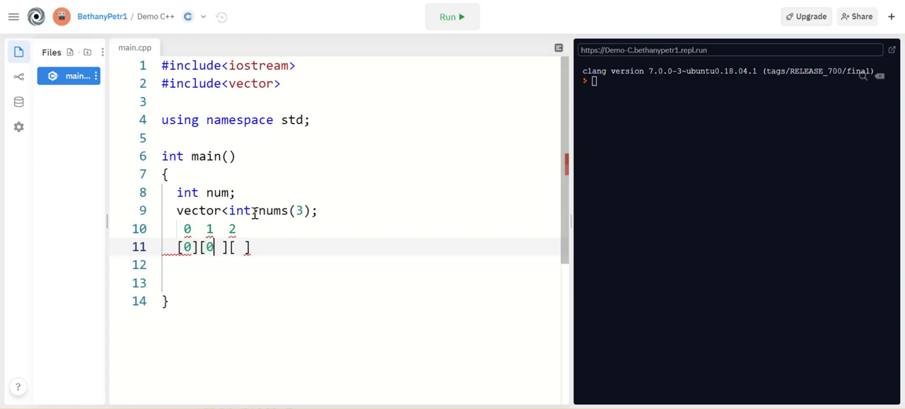
{"action": "type", "text": "0"}
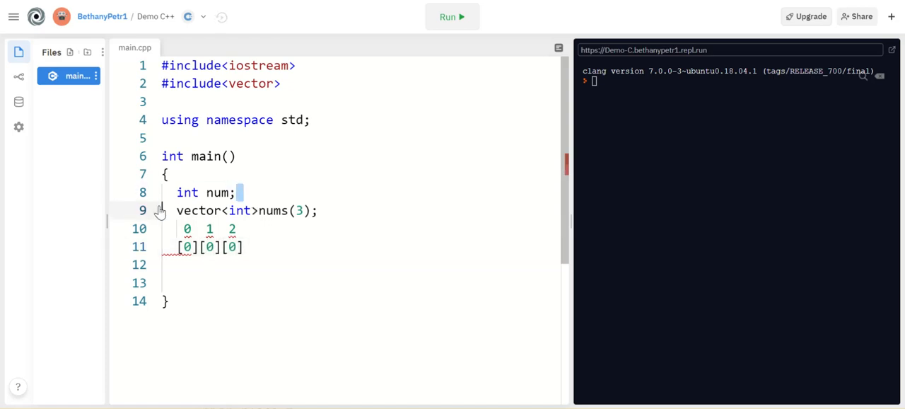
{"action": "key", "text": "Backspace"}
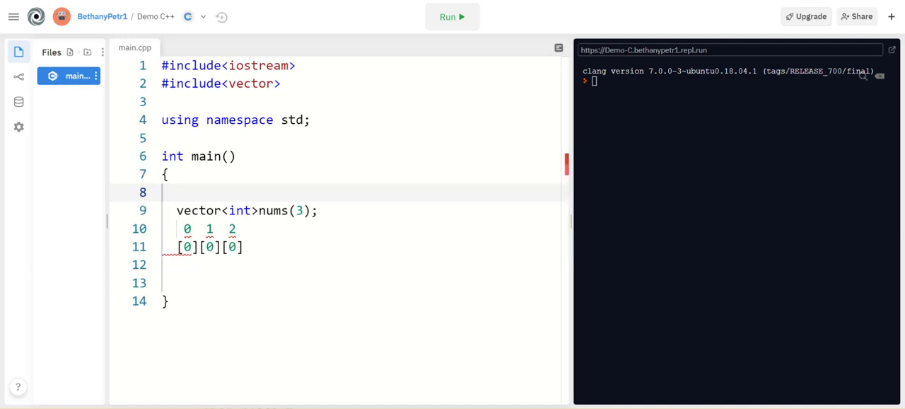
{"action": "mouse_move", "coordinate": [260, 232]}
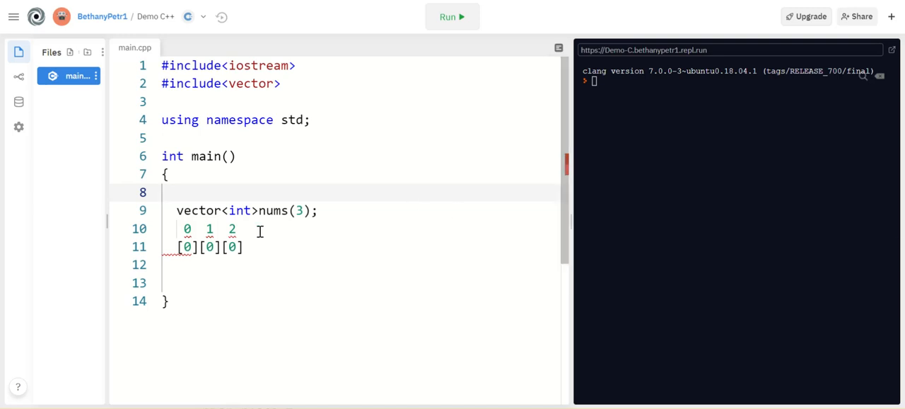
{"action": "key", "text": "Enter"}
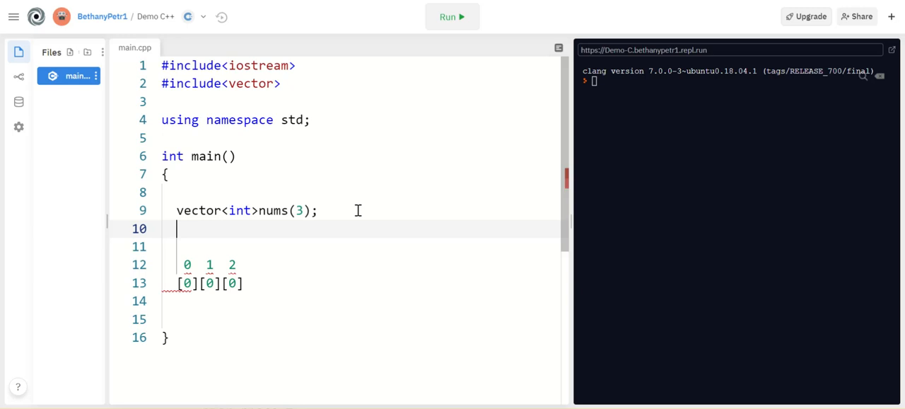
- Assign nums[0]=25; and nums[1]=30; in main
{"action": "type", "text": "nums"}
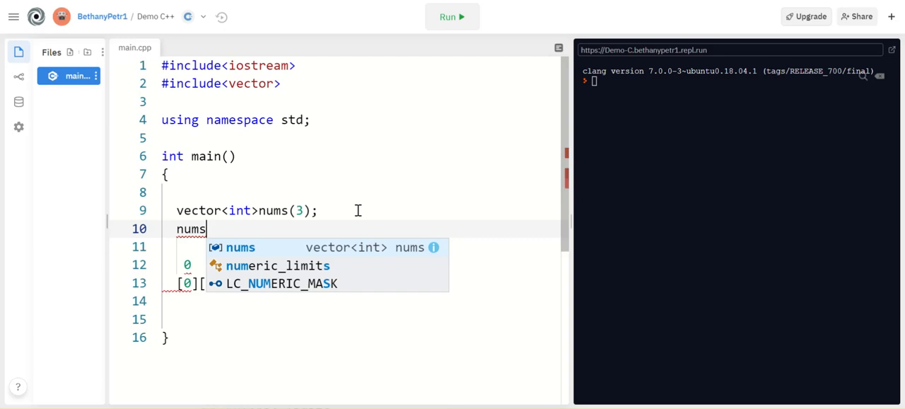
{"action": "type", "text": "[0]"}
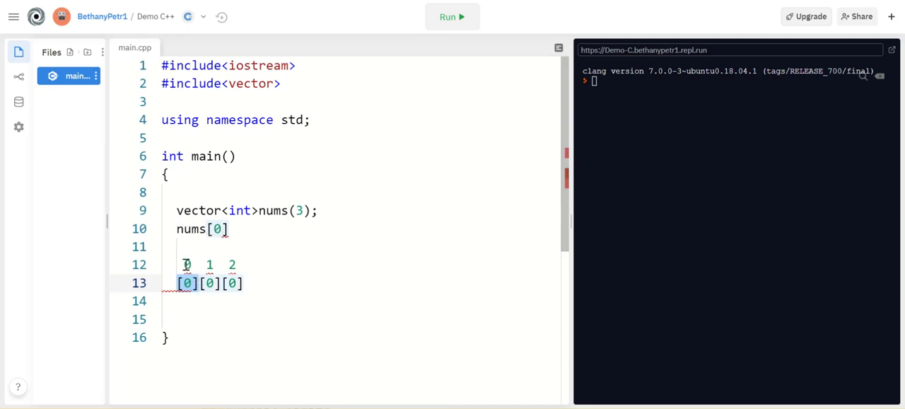
{"action": "left_click", "coordinate": [231, 229]}
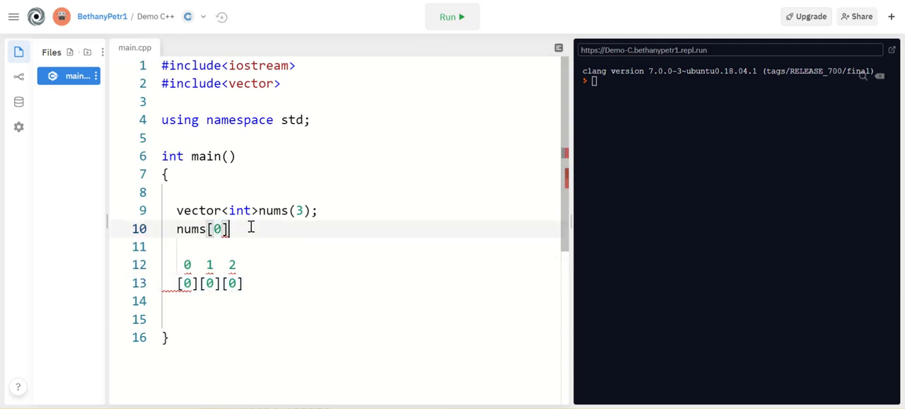
{"action": "type", "text": "=25"}
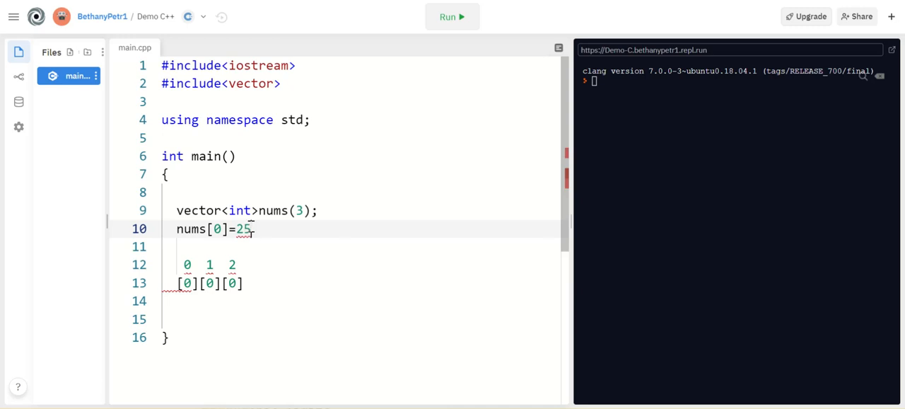
{"action": "type", "text": ";"}
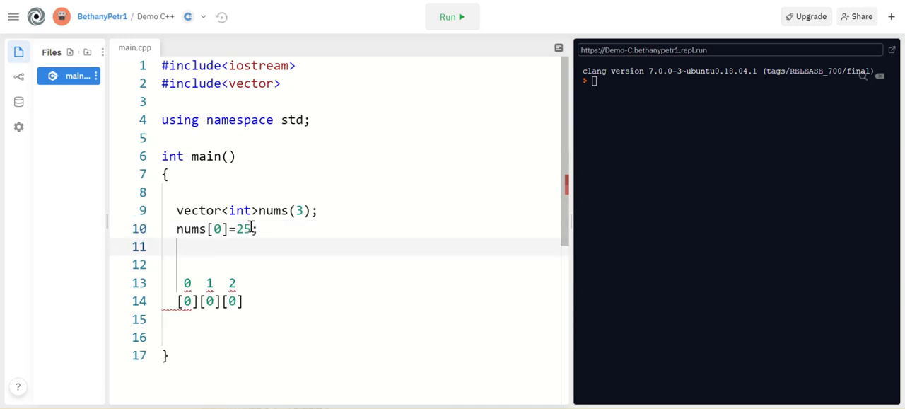
{"action": "type", "text": "nums"}
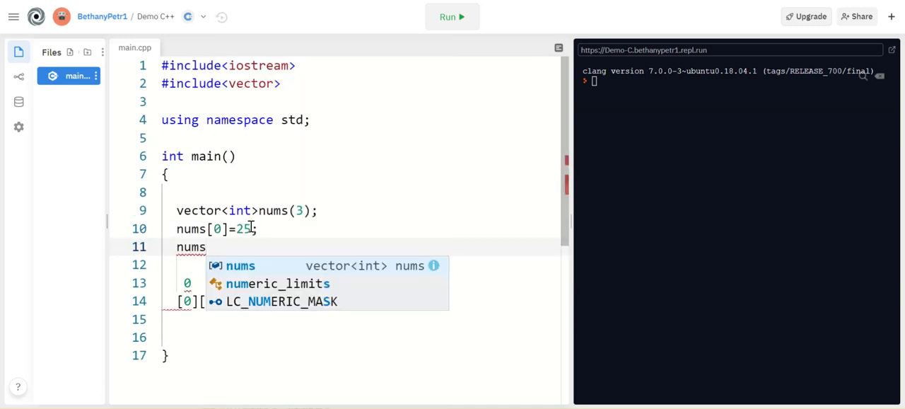
{"action": "type", "text": "[1]="}
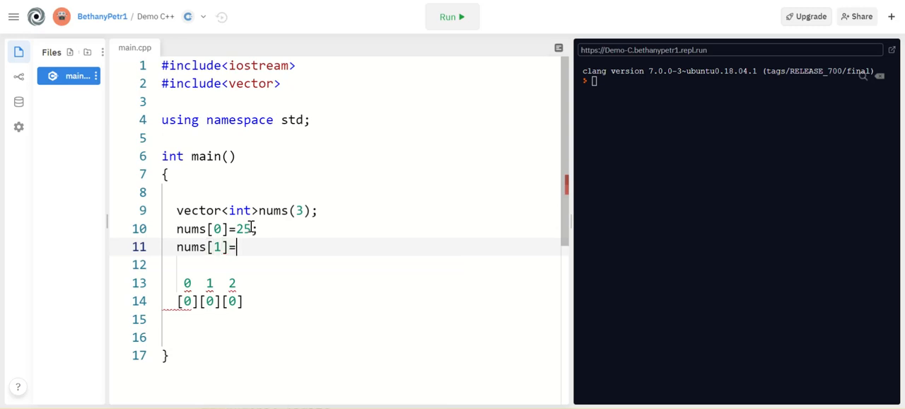
{"action": "type", "text": "30;"}
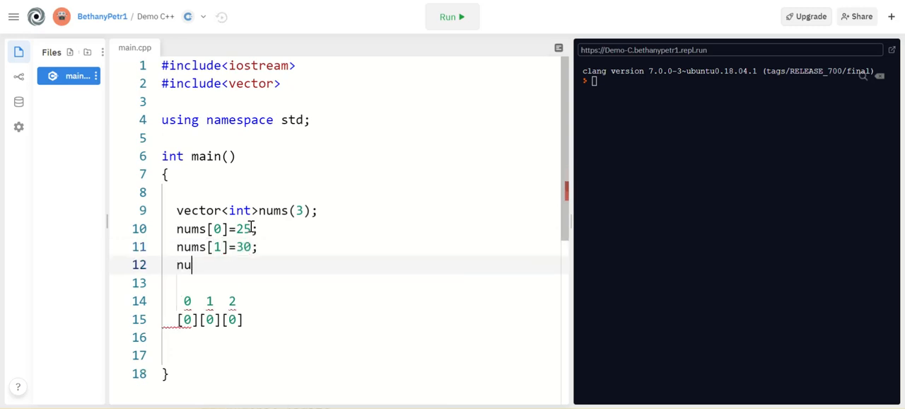
- Set nums[2] to nums[0]+nums[1], updating the diagram's third slot
{"action": "type", "text": "ms[]"}
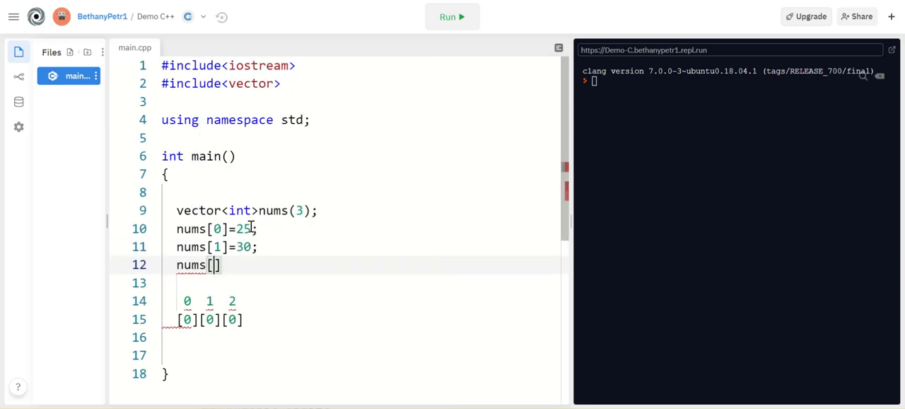
{"action": "type", "text": "2]="}
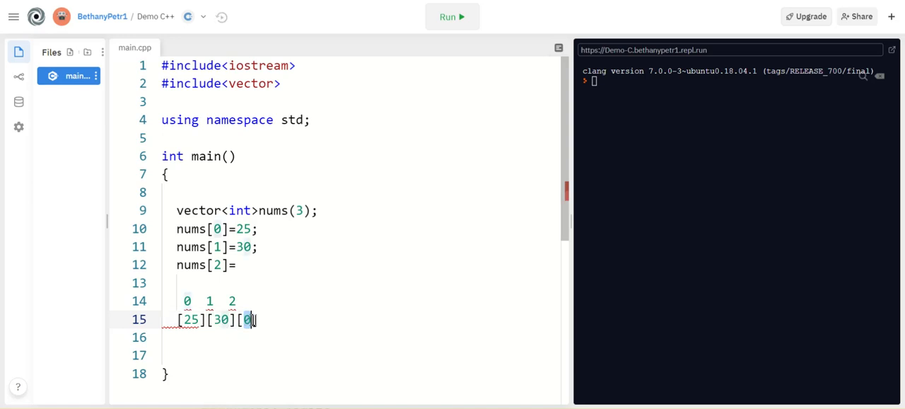
{"action": "left_click_drag", "start_coordinate": [176, 319], "coordinate": [233, 319]}
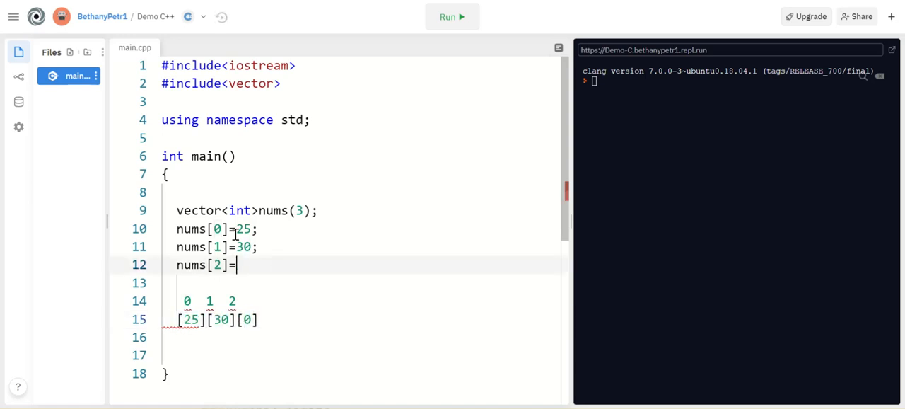
{"action": "type", "text": "nums[]"}
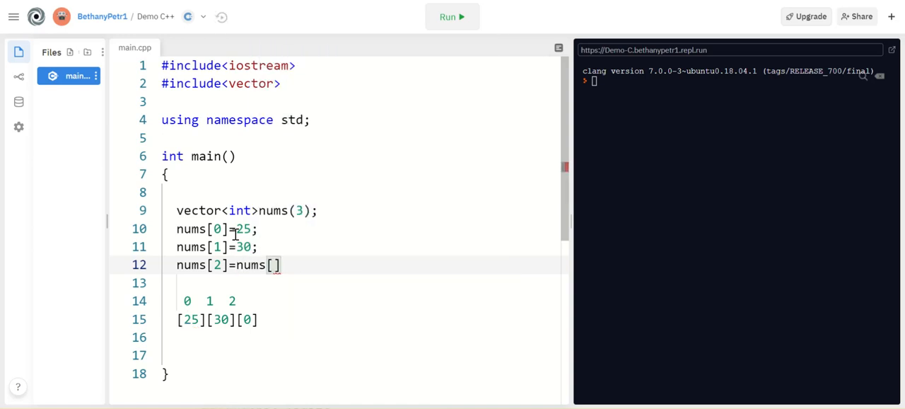
{"action": "type", "text": "0]+"}
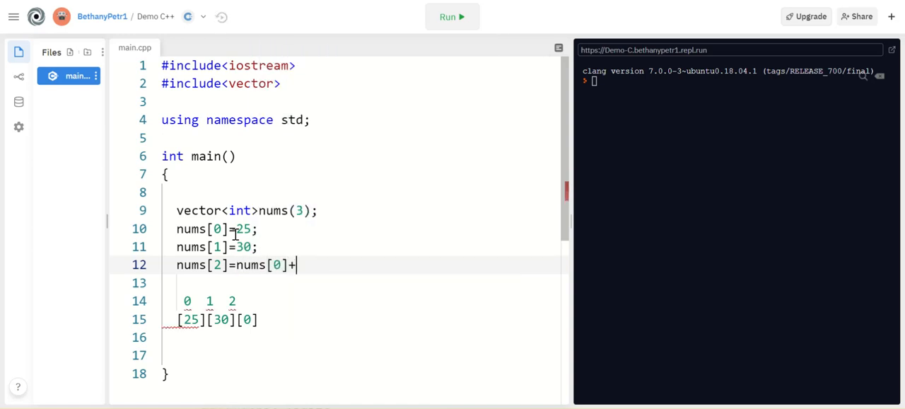
{"action": "type", "text": "nums[]"}
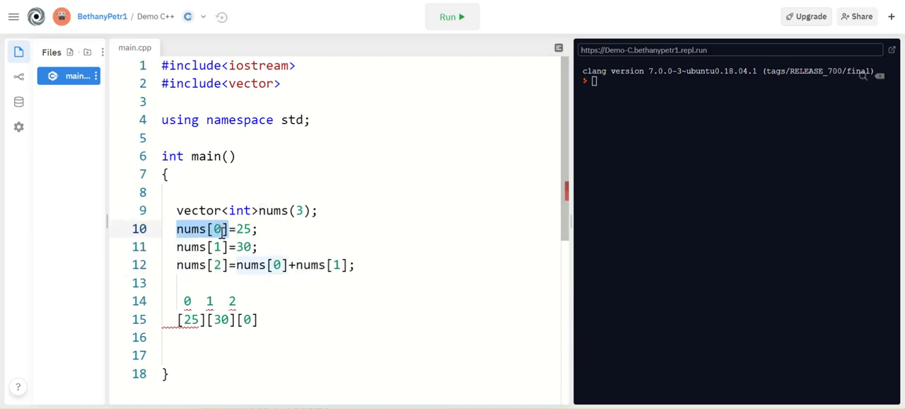
{"action": "mouse_move", "coordinate": [233, 265]}
{"action": "type", "text": "55"}
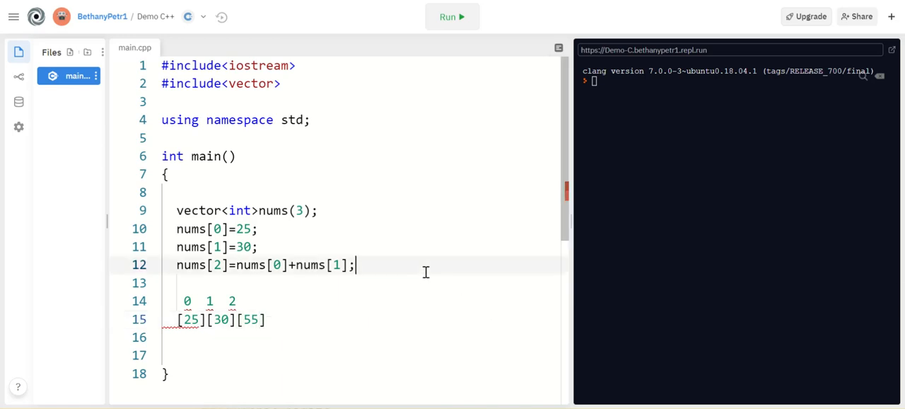
- Print nums[0], nums[1] and nums[2] with cout and run, showing 25, 30, 55
{"action": "type", "text": "c"}
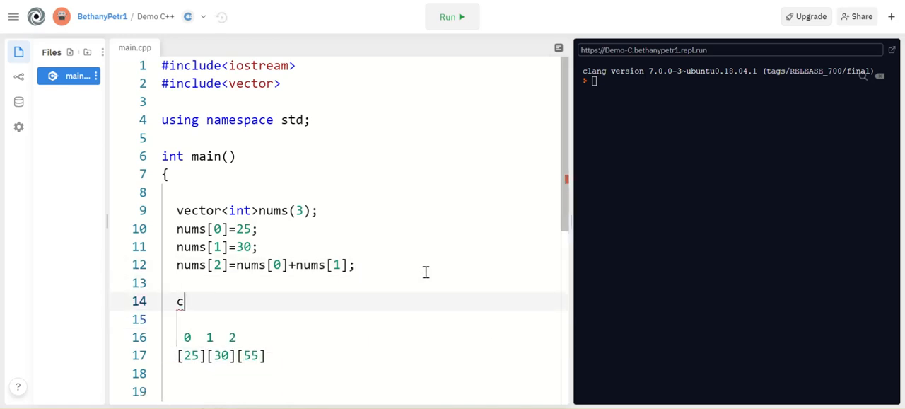
{"action": "type", "text": "out<<\""}
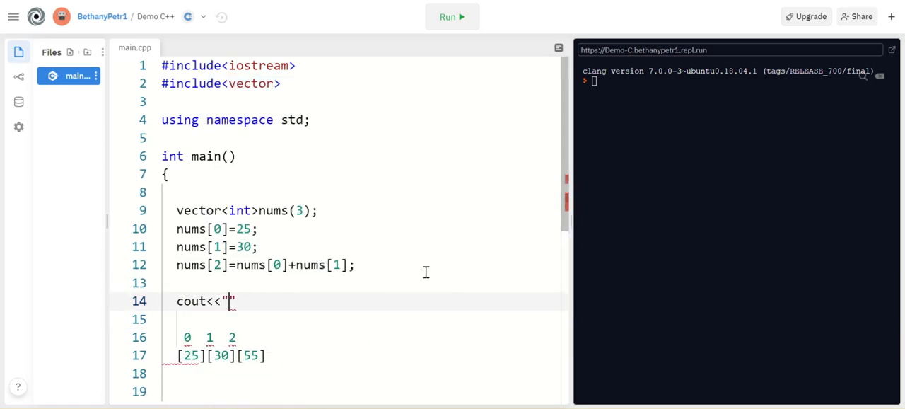
{"action": "type", "text": "nums"}
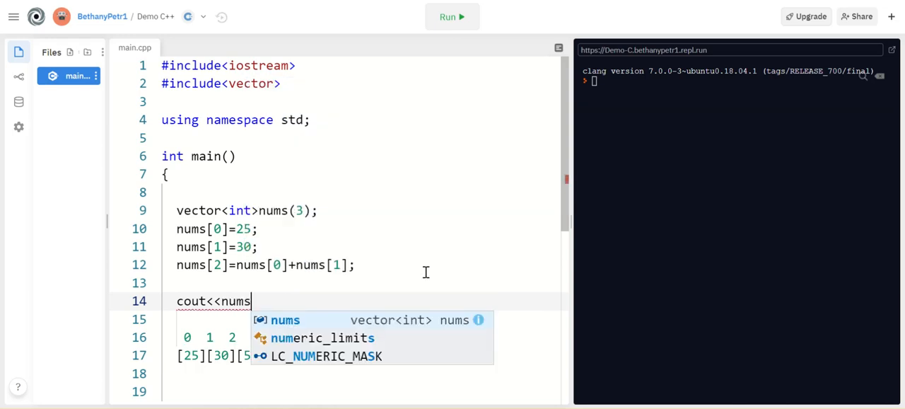
{"action": "type", "text": "[0]<<endl;"}
{"action": "left_click", "coordinate": [360, 320]}
{"action": "type", "text": "cout<<"}
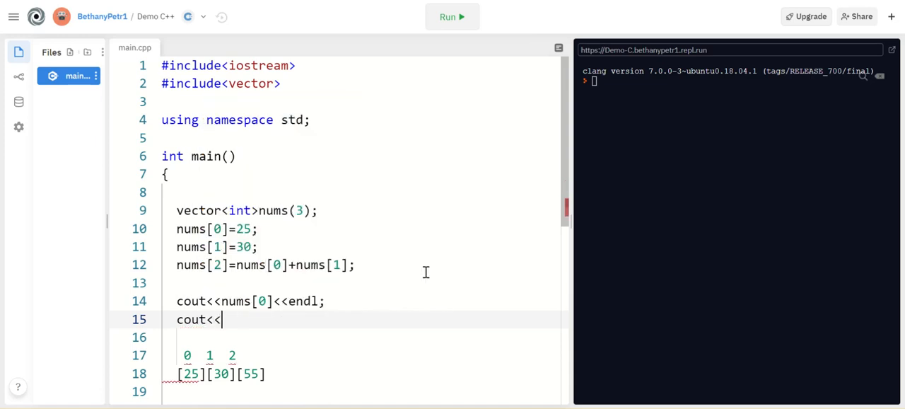
{"action": "type", "text": "nums[1]<<endl;"}
{"action": "left_click", "coordinate": [361, 337]}
{"action": "type", "text": "cout<<nums[2]<<endl;"}
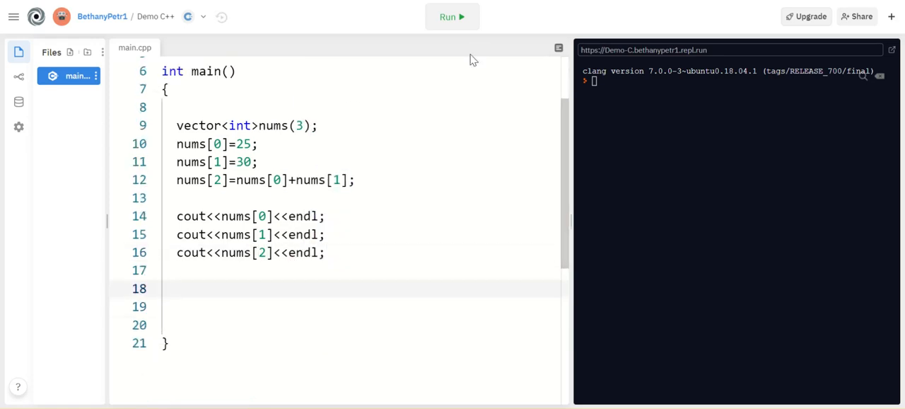
{"action": "left_click", "coordinate": [451, 17]}
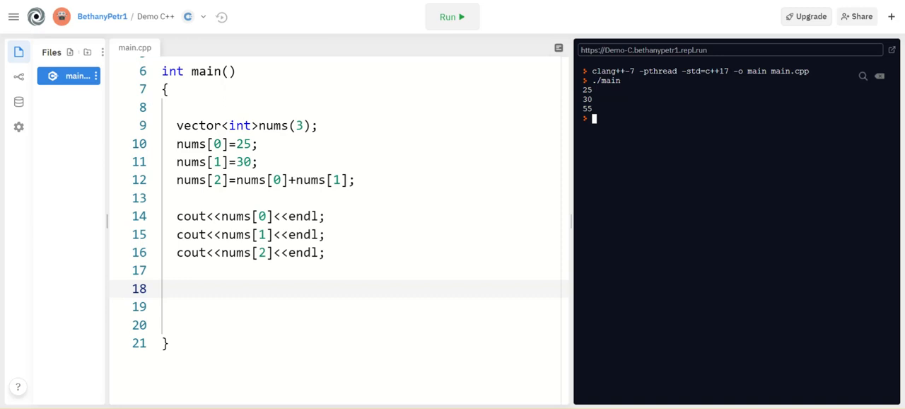
{"action": "mouse_move", "coordinate": [335, 201]}
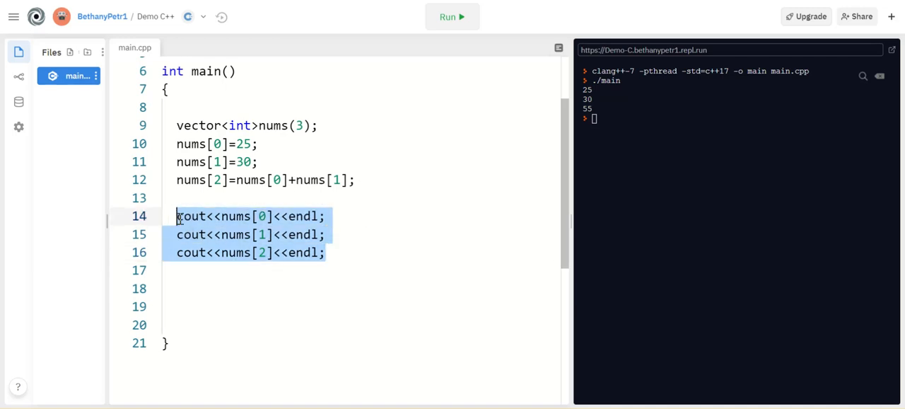
- Write the loop header for(int index=0; index<nums.size(); index++)
{"action": "type", "text": "for"}
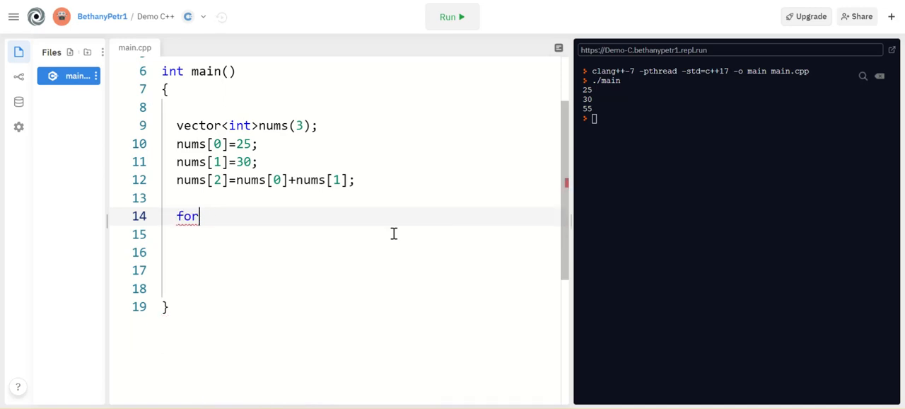
{"action": "type", "text": "(int index=0"}
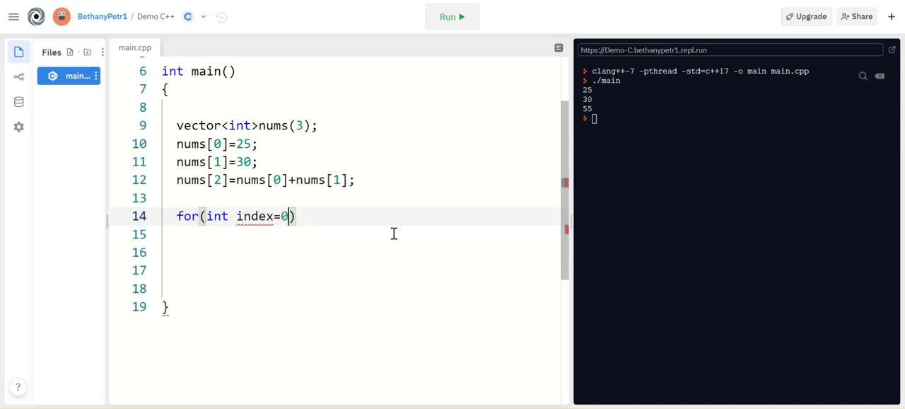
{"action": "type", "text": "; i"}
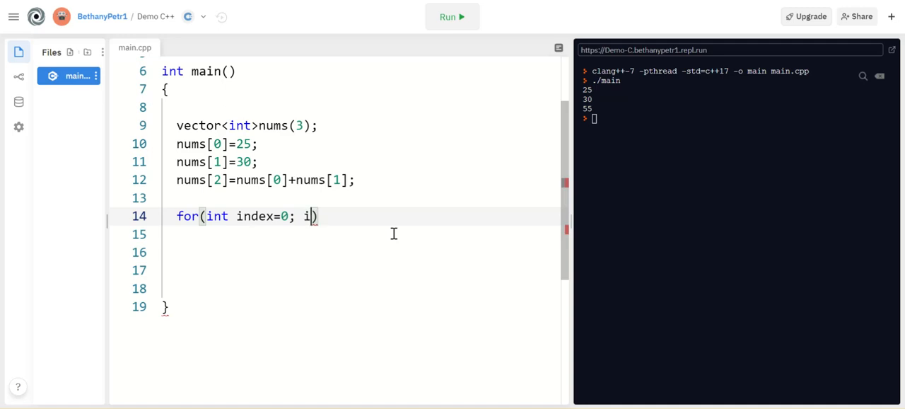
{"action": "type", "text": "ndex<num"}
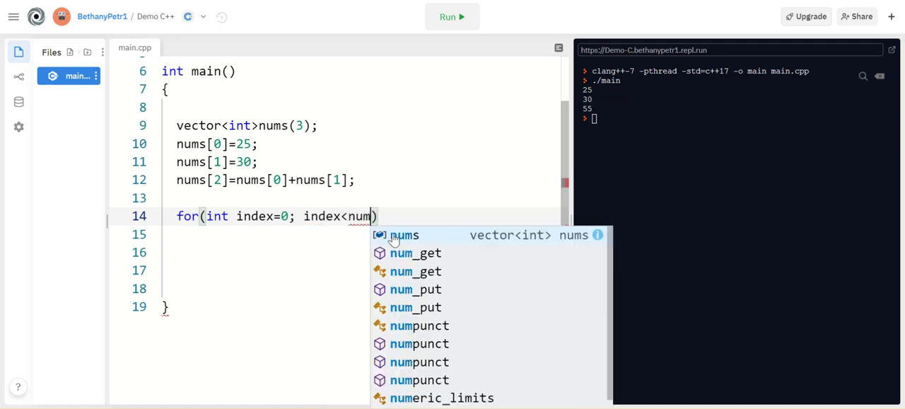
{"action": "type", "text": "s"}
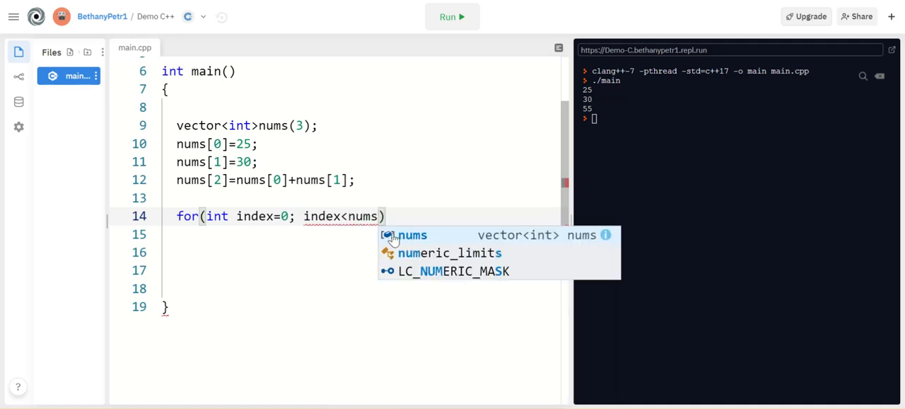
{"action": "type", "text": ".size()"}
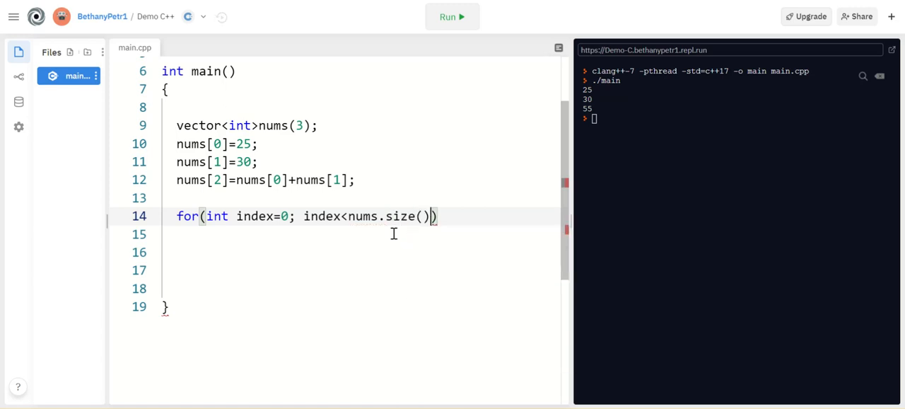
{"action": "type", "text": ";"}
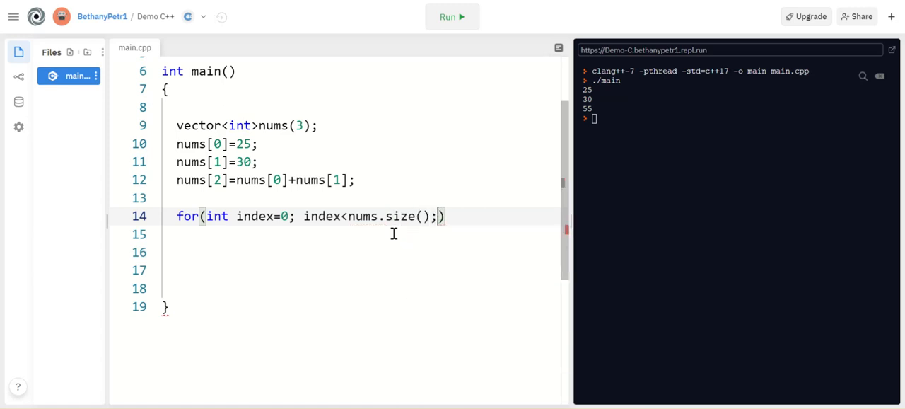
{"action": "type", "text": "index++"}
{"action": "left_click", "coordinate": [360, 234]}
{"action": "type", "text": "{"}
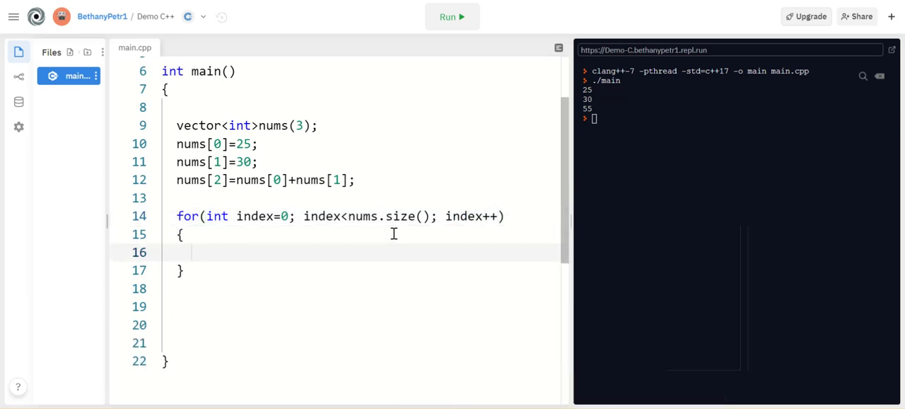
- Print index " - " nums[index] in the loop body and run, giving 0 - 25, 1 - 30, 2 - 55
{"action": "type", "text": "cout<<"}
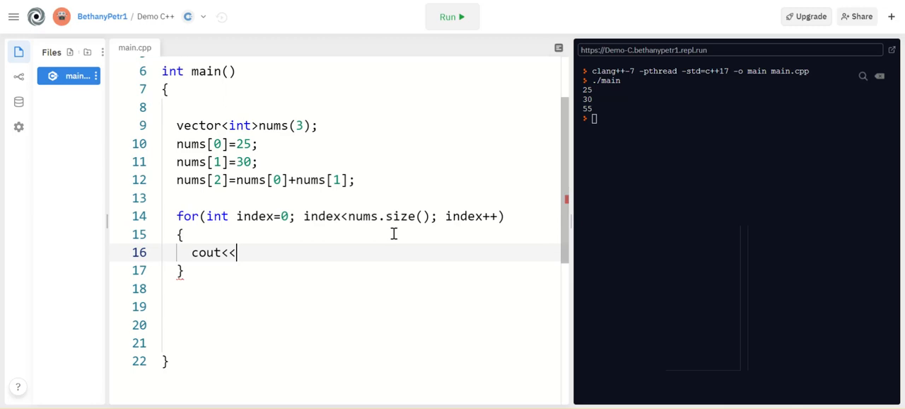
{"action": "type", "text": "index<<"}
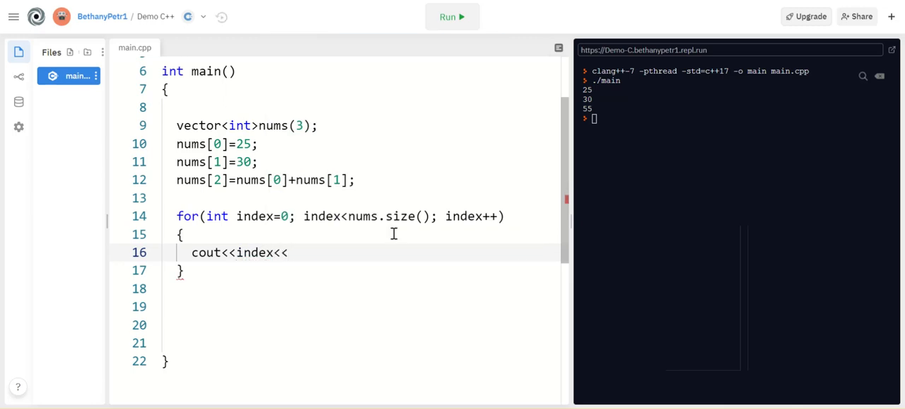
{"action": "type", "text": "\" - \""}
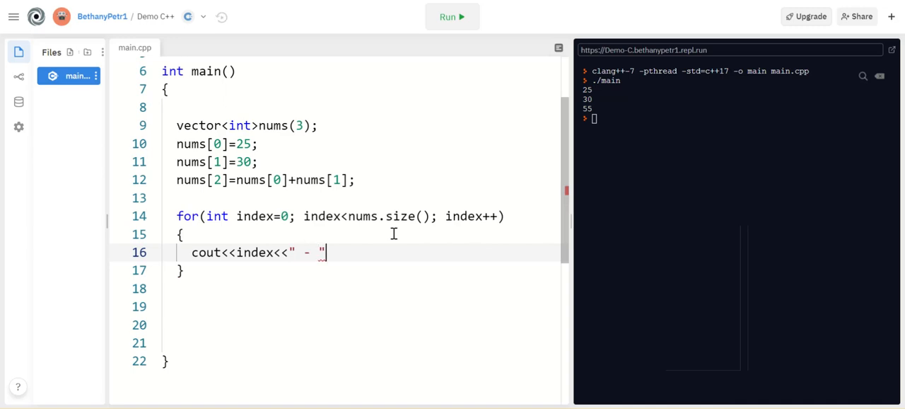
{"action": "type", "text": "<<nums[index"}
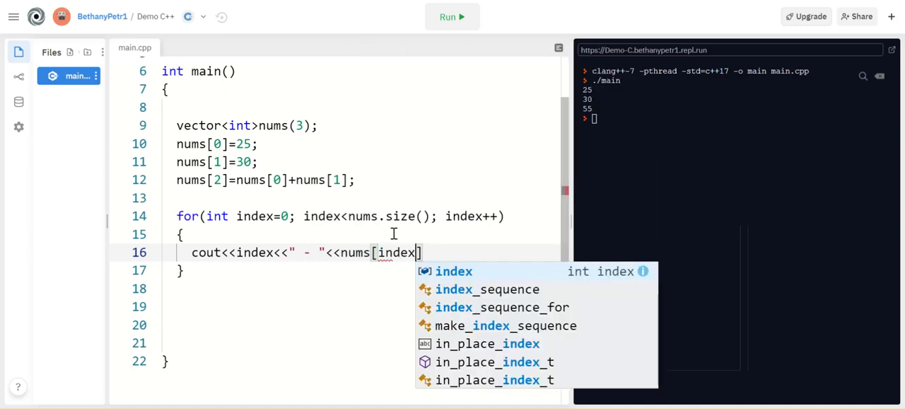
{"action": "type", "text": "]<<endl;"}
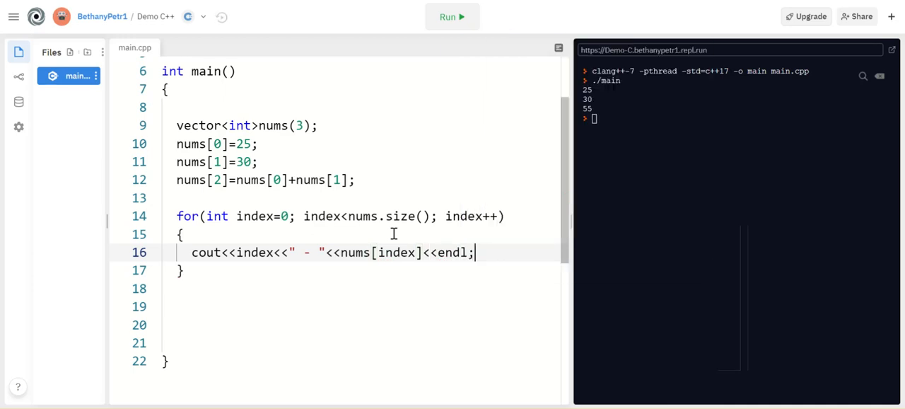
{"action": "left_click", "coordinate": [452, 16]}
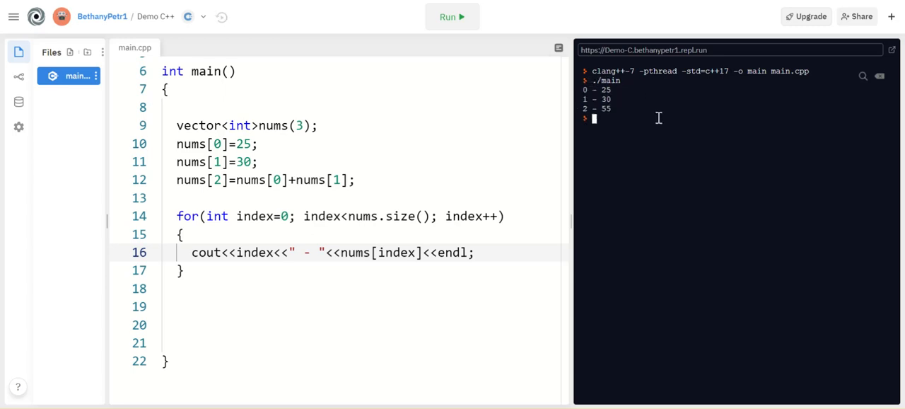
{"action": "mouse_move", "coordinate": [424, 130]}
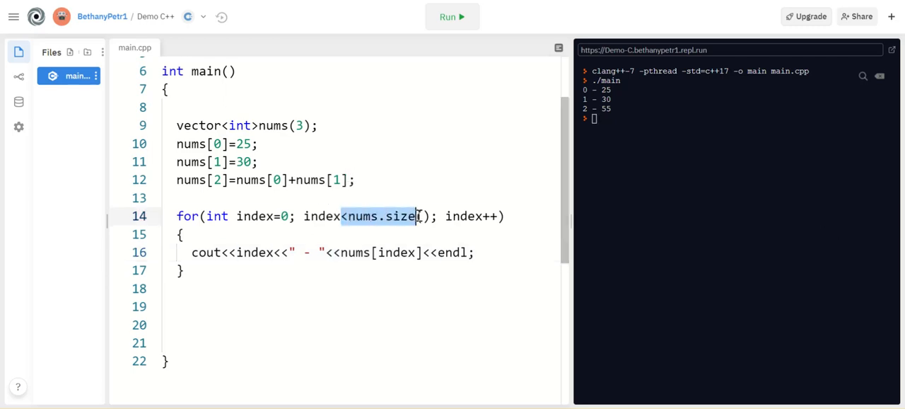
- Change the loop limit to index<10 and run to show out-of-range garbage values
{"action": "type", "text": "10"}
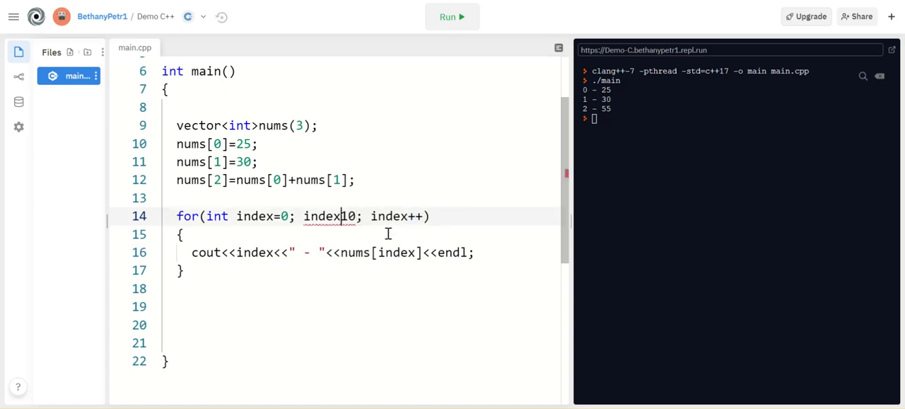
{"action": "type", "text": "<"}
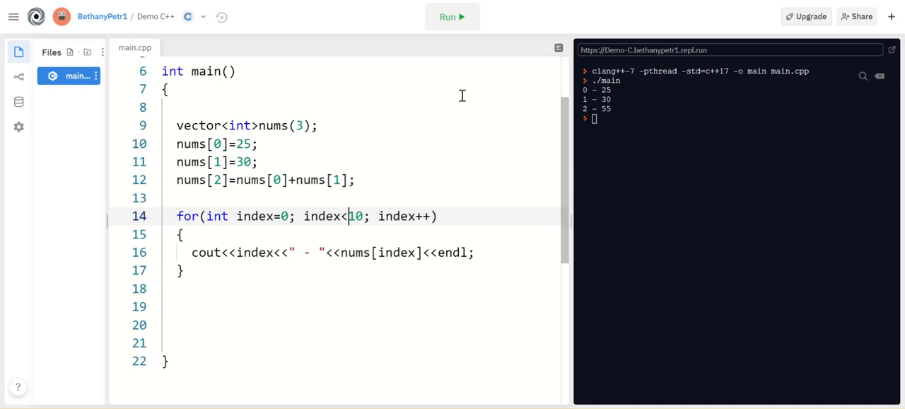
{"action": "left_click", "coordinate": [452, 16]}
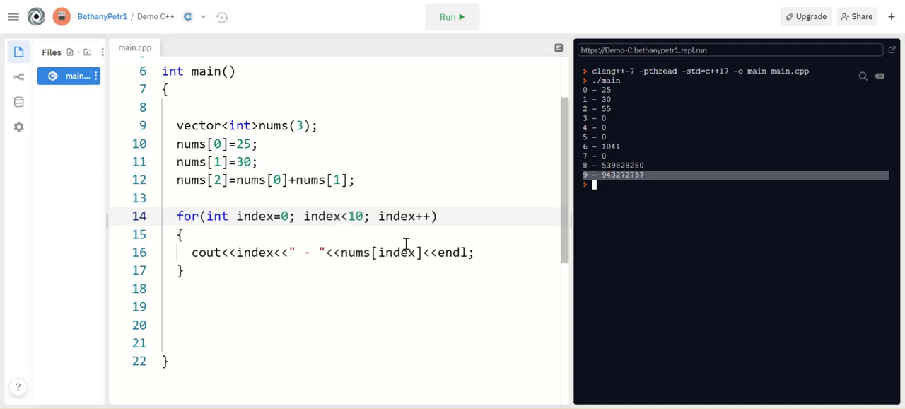
{"action": "mouse_move", "coordinate": [352, 207]}
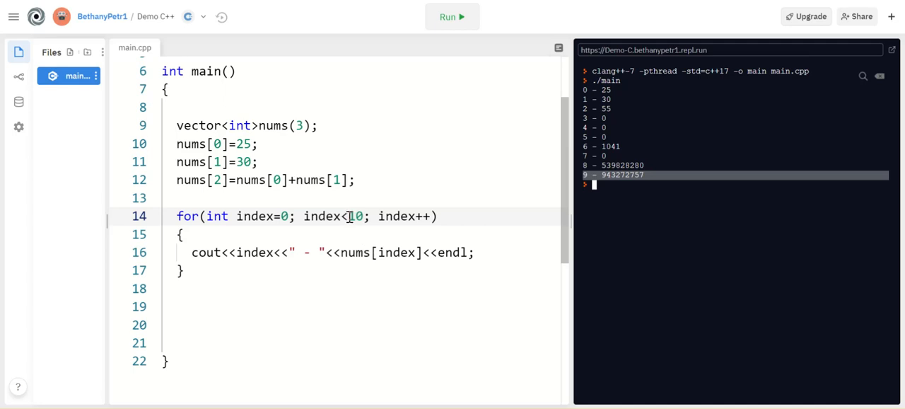
- Restore the loop condition from 10 to nums.size()
{"action": "double_click", "coordinate": [355, 215]}
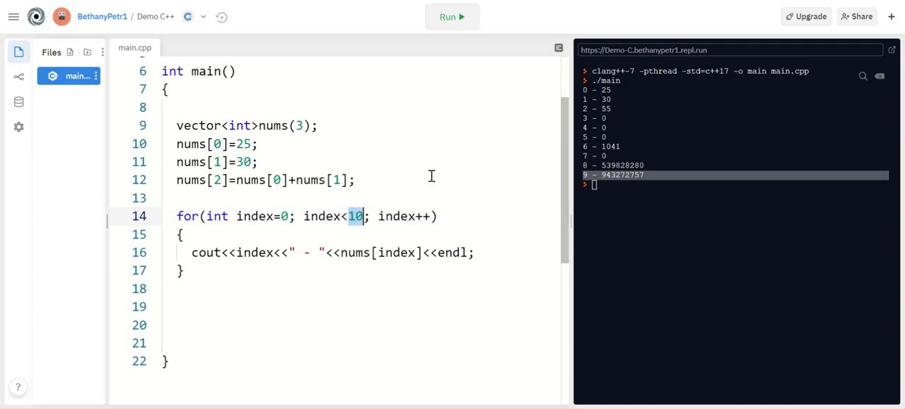
{"action": "type", "text": "nums.size("}
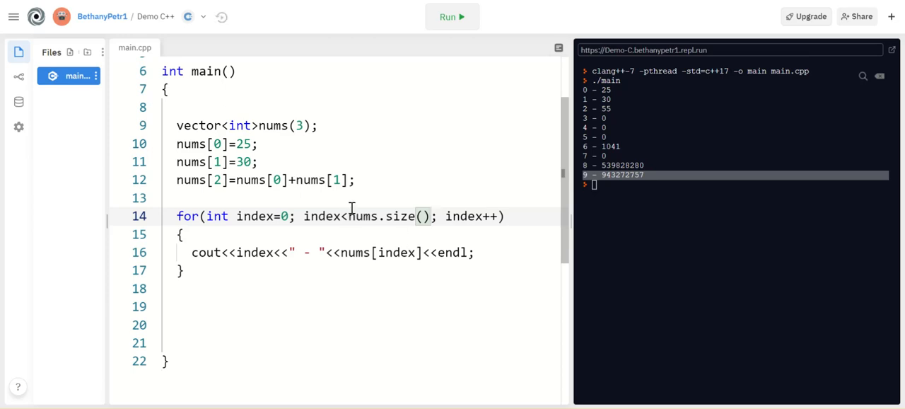
{"action": "double_click", "coordinate": [321, 215]}
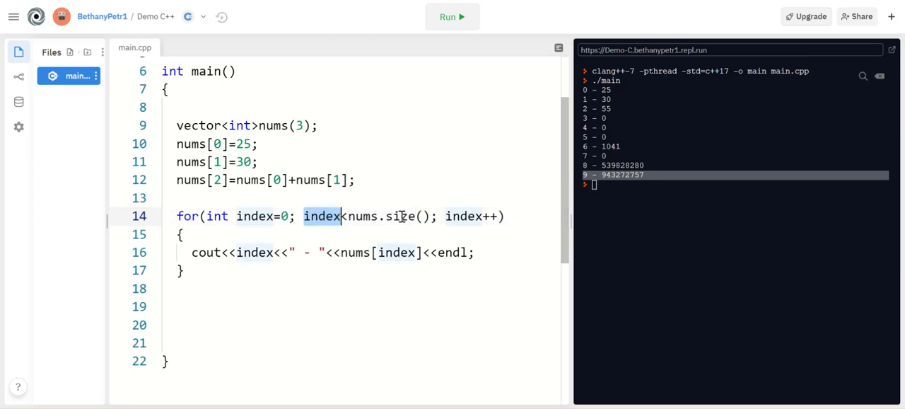
- Delete the nums[0], nums[1] and nums[2] assignment lines
{"action": "left_click", "coordinate": [185, 143]}
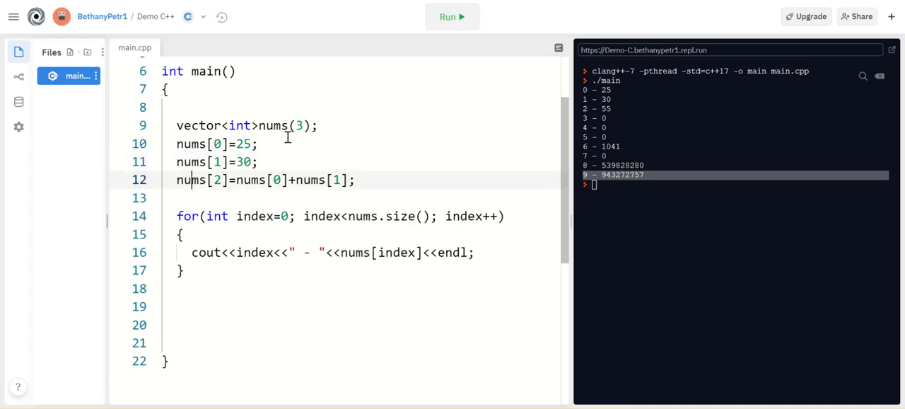
{"action": "double_click", "coordinate": [298, 125]}
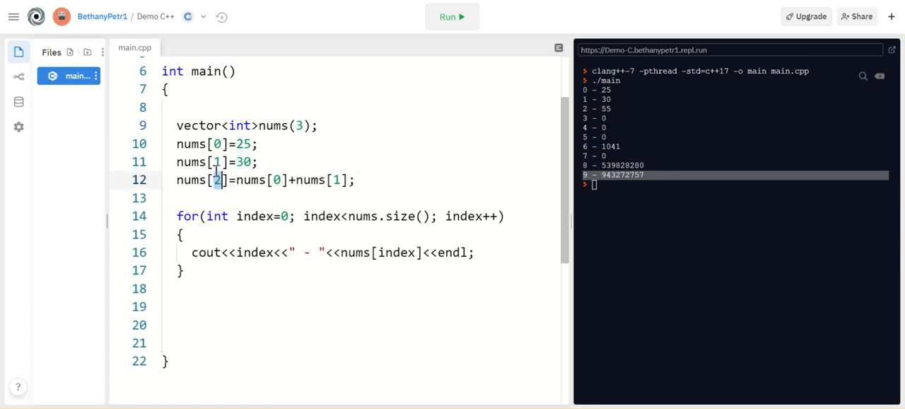
{"action": "left_click", "coordinate": [219, 143]}
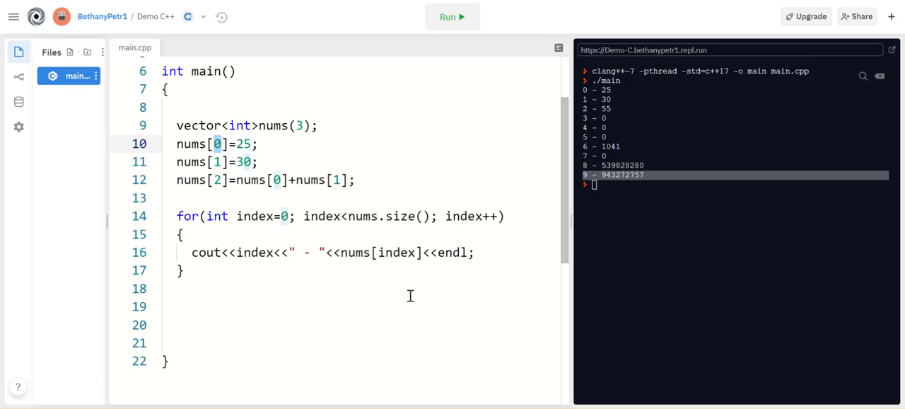
{"action": "mouse_move", "coordinate": [377, 175]}
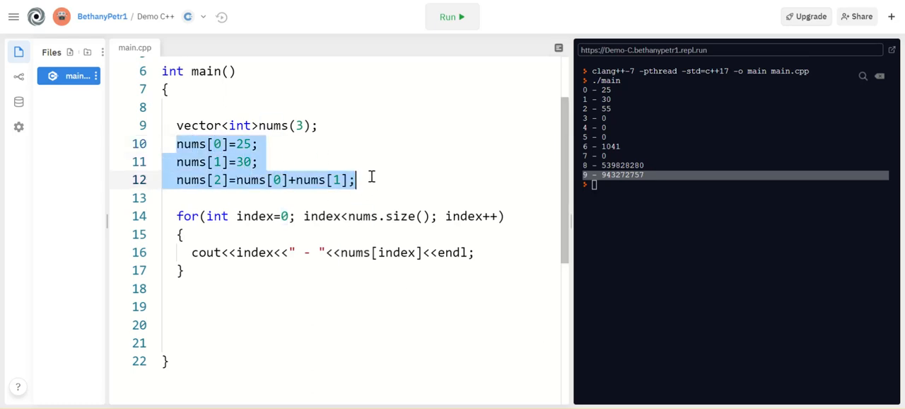
{"action": "key", "text": "Delete"}
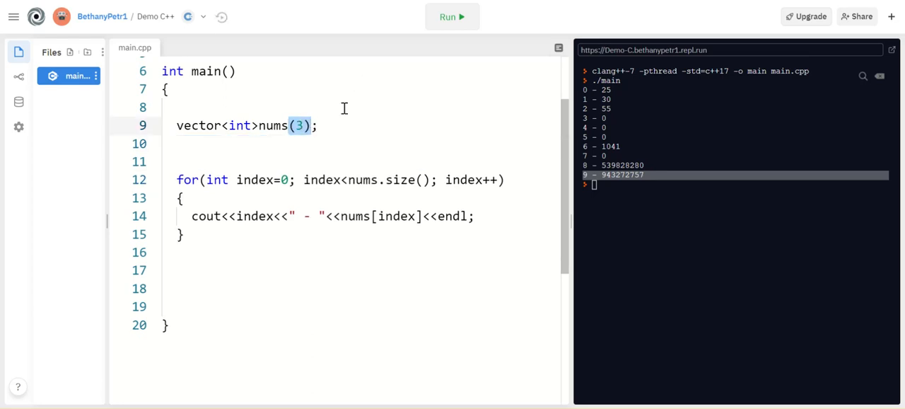
{"action": "mouse_move", "coordinate": [275, 115]}
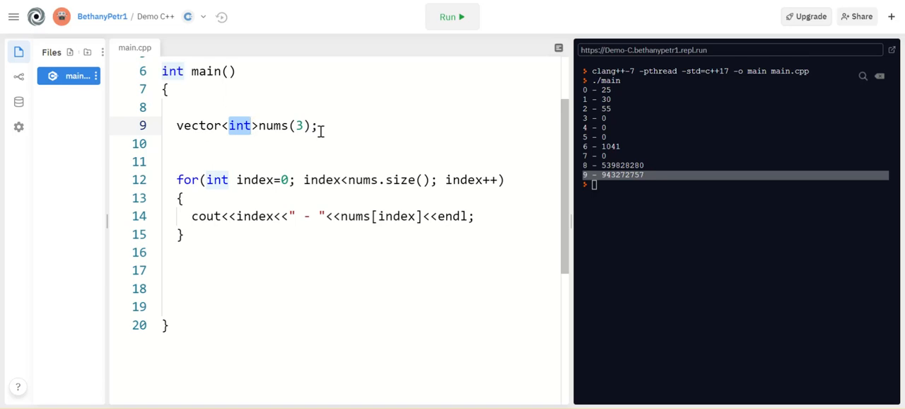
- Make the vector a vector<string> named friends and select nums in the loop
{"action": "type", "text": "string"}
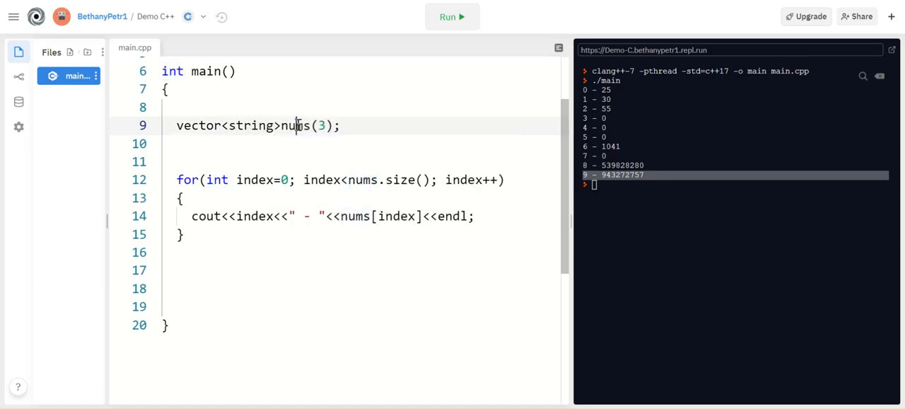
{"action": "type", "text": "friends"}
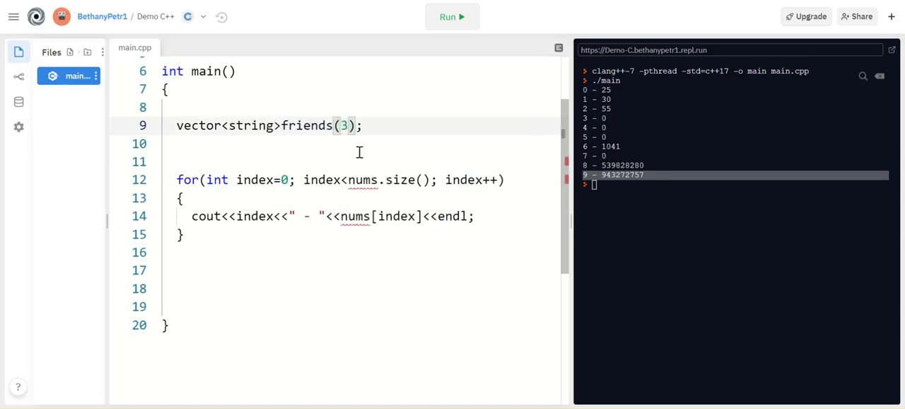
{"action": "double_click", "coordinate": [305, 125]}
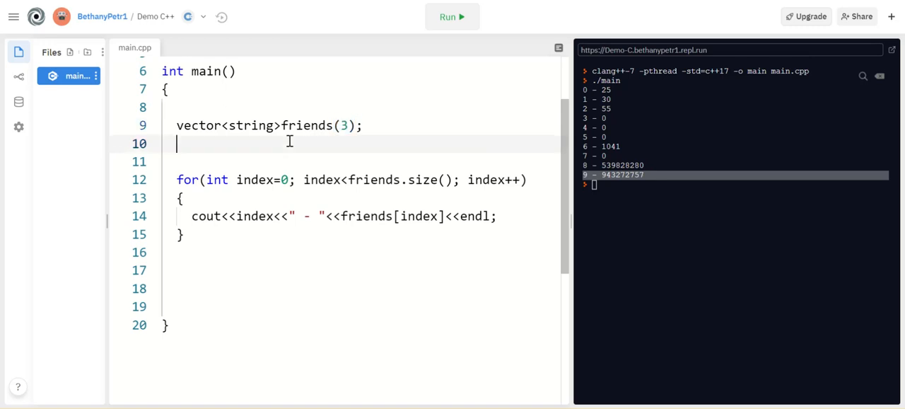
{"action": "mouse_move", "coordinate": [267, 216]}
{"action": "type", "text": "={"}
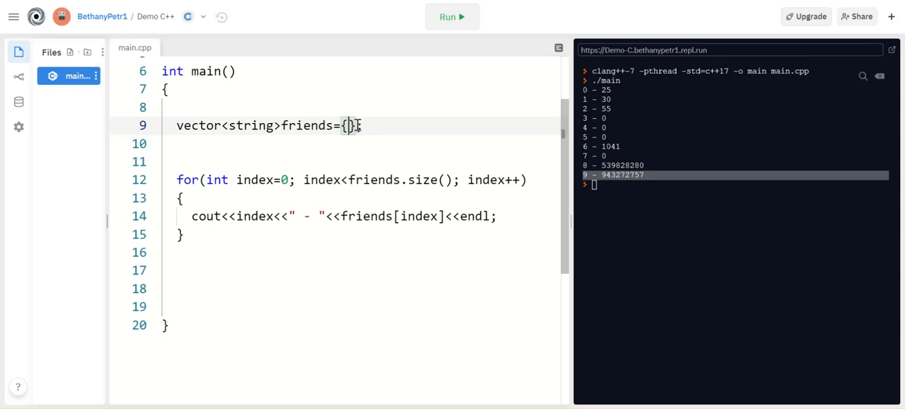
- Initialize friends with "Mario", "Luigi" and "Peach"
{"action": "type", "text": "\"Mario\""}
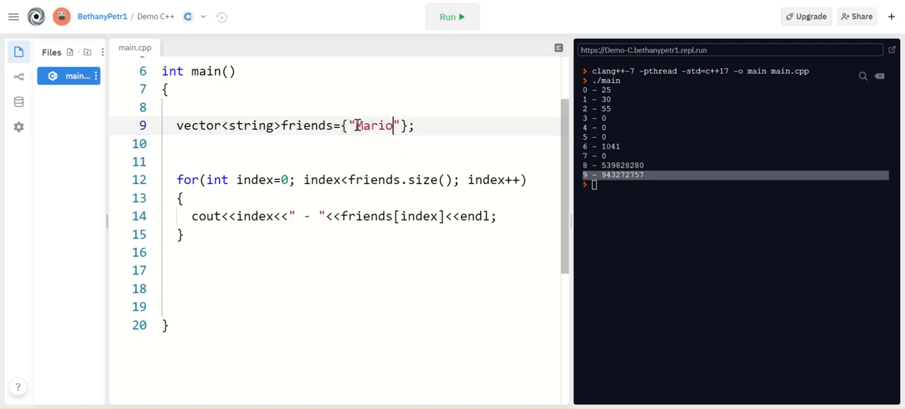
{"action": "type", "text": ",\"\""}
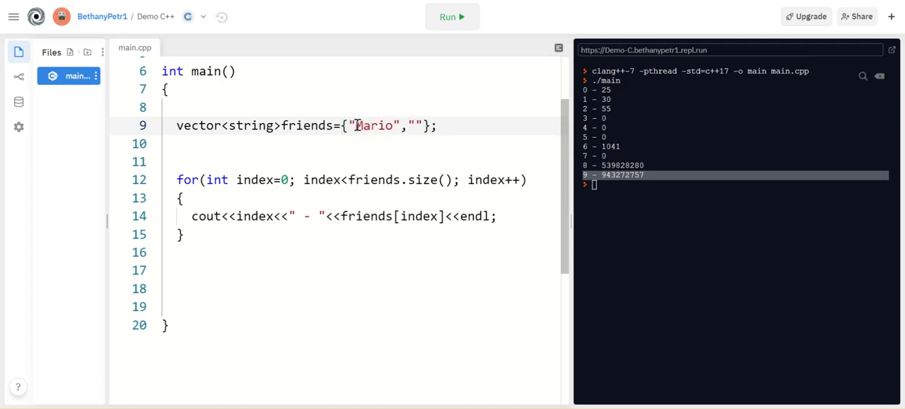
{"action": "type", "text": "Luigi"}
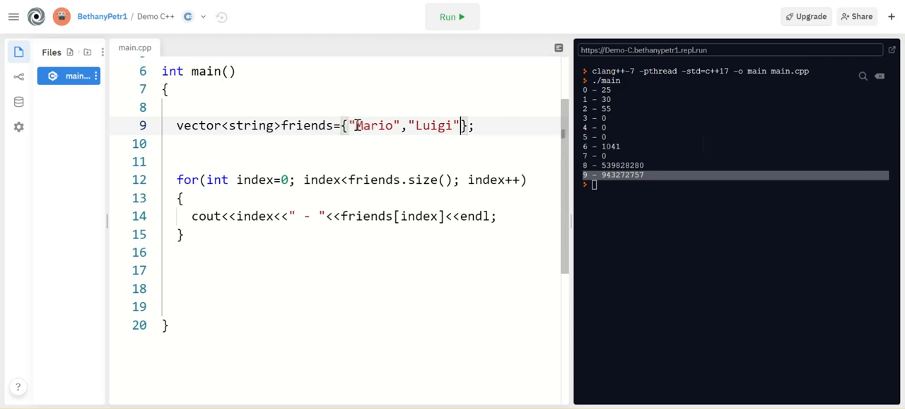
{"action": "type", "text": ",\"Peach\""}
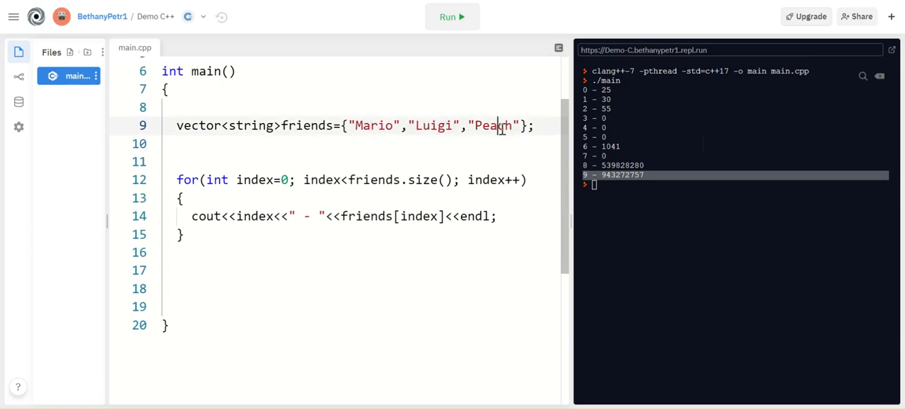
- Highlight friends and Mario, then run the program to print the three names
{"action": "double_click", "coordinate": [308, 125]}
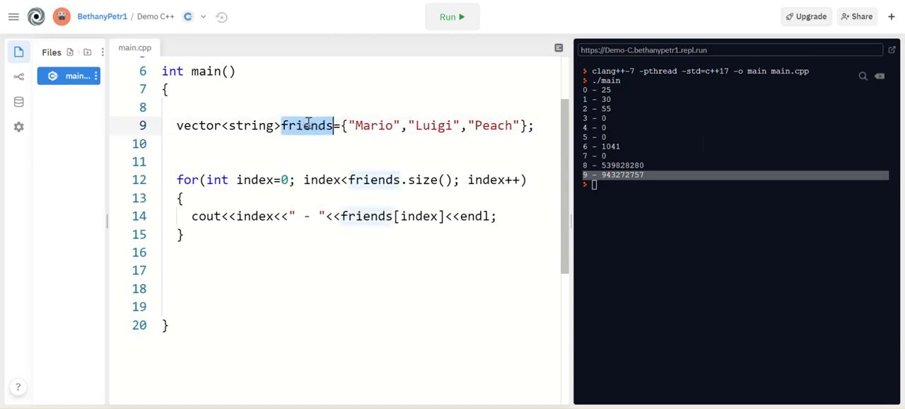
{"action": "mouse_move", "coordinate": [376, 128]}
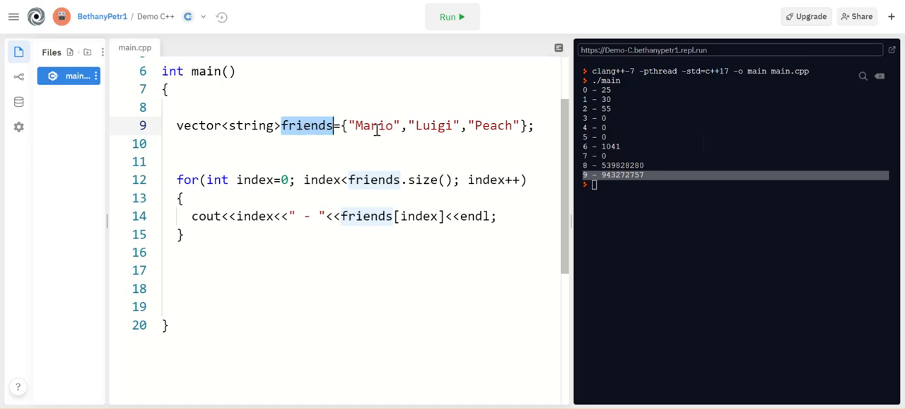
{"action": "double_click", "coordinate": [373, 126]}
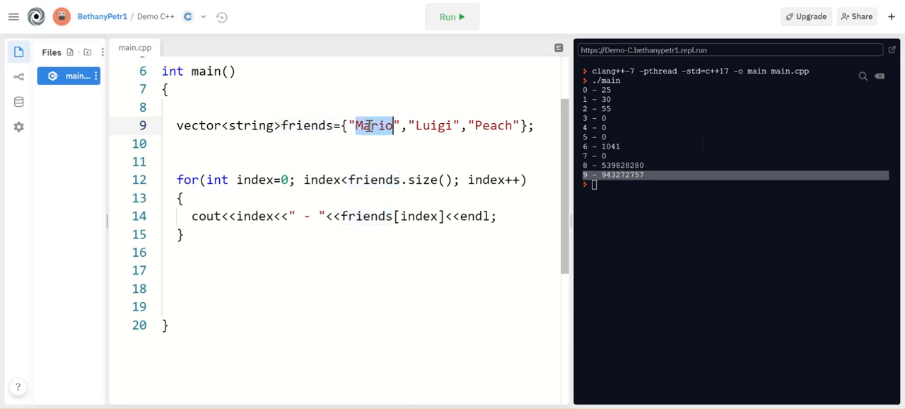
{"action": "left_click", "coordinate": [451, 16]}
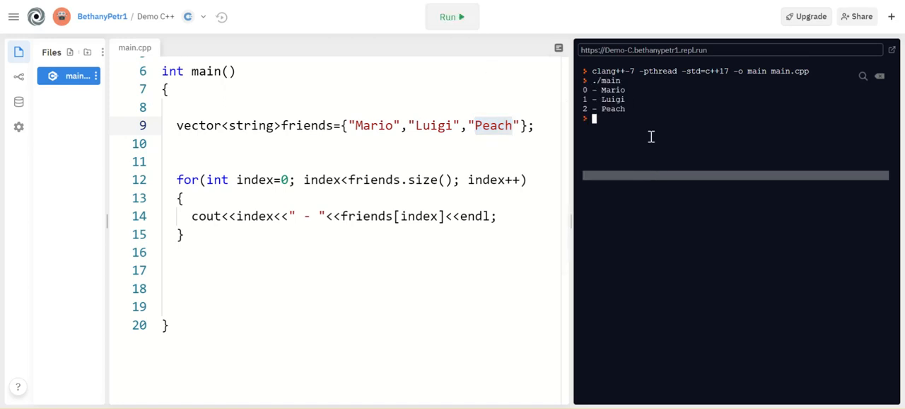
- Review the 0 - Mario, 1 - Luigi, 2 - Peach output and highlight friends in the print loop
{"action": "double_click", "coordinate": [613, 89]}
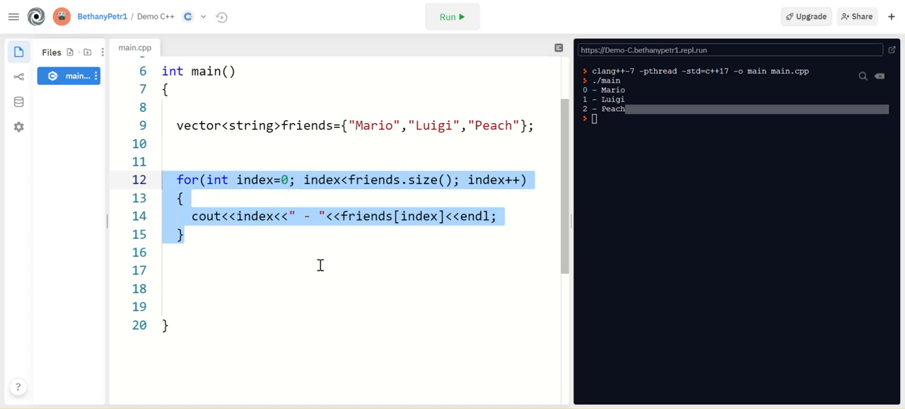
{"action": "left_click", "coordinate": [374, 215]}
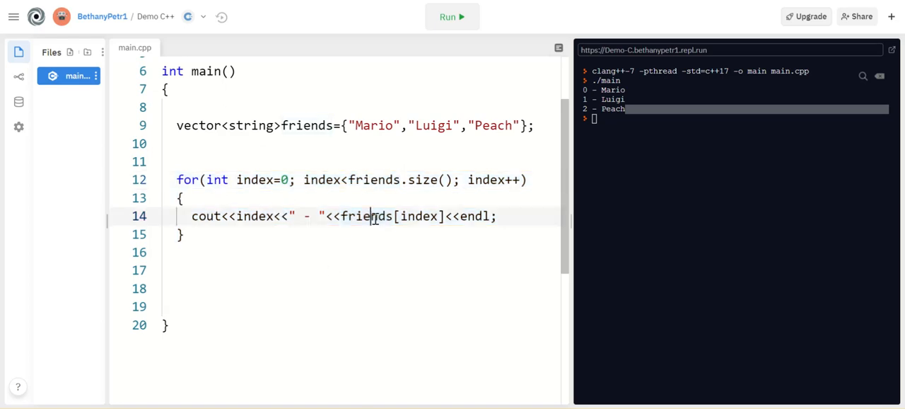
{"action": "double_click", "coordinate": [366, 215]}
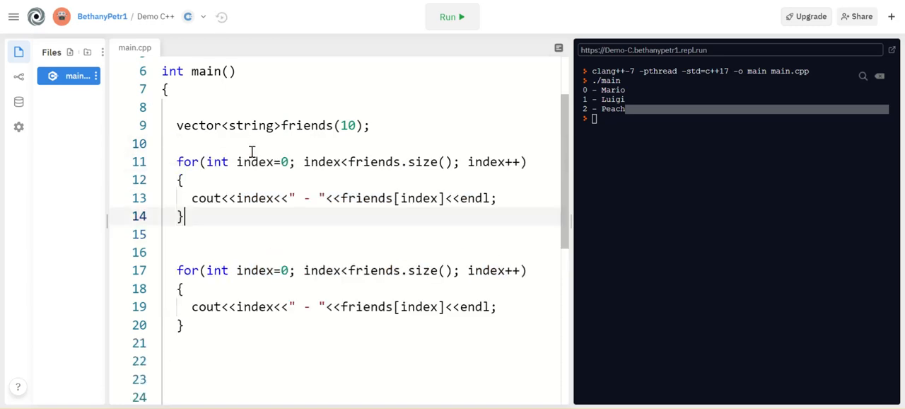
- Replace the duplicated loop's body with an "Enter " prompt and getline(cin, friends[index])
{"action": "triple_click", "coordinate": [343, 197]}
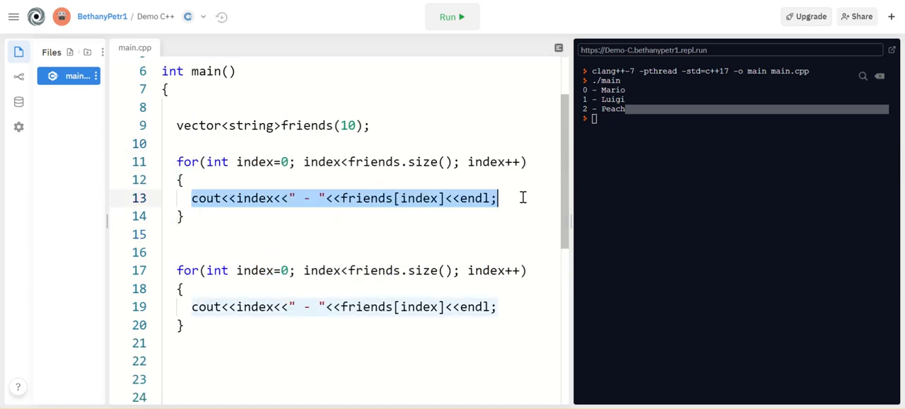
{"action": "type", "text": "cout<<\"Enter \""}
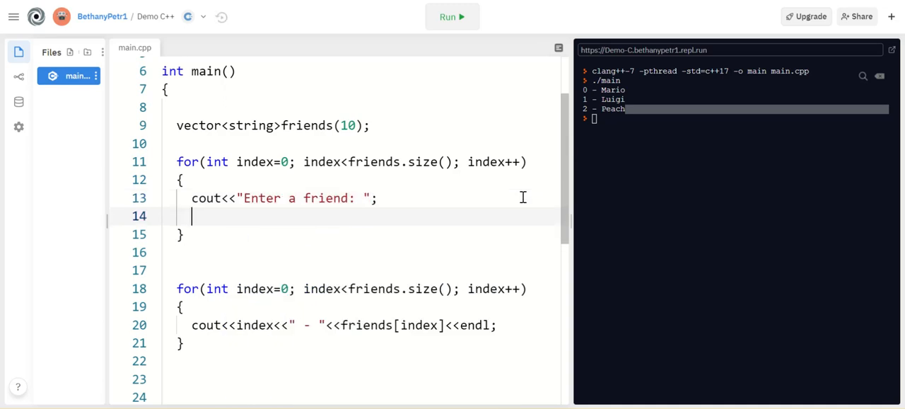
{"action": "type", "text": "getline(cin,"}
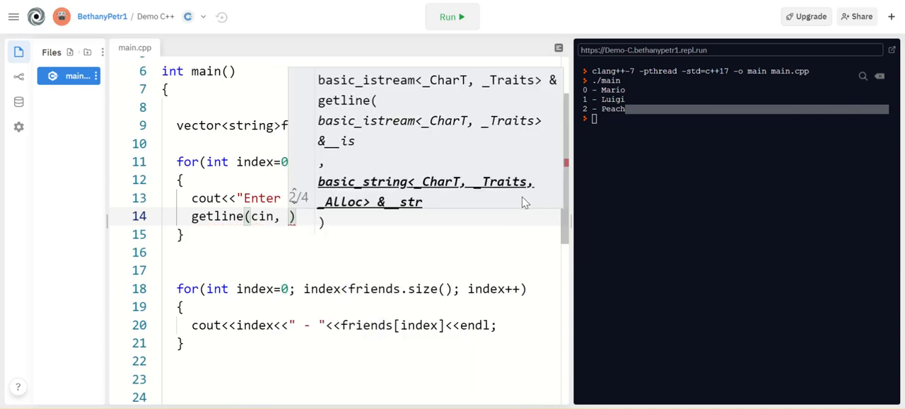
{"action": "type", "text": "fir"}
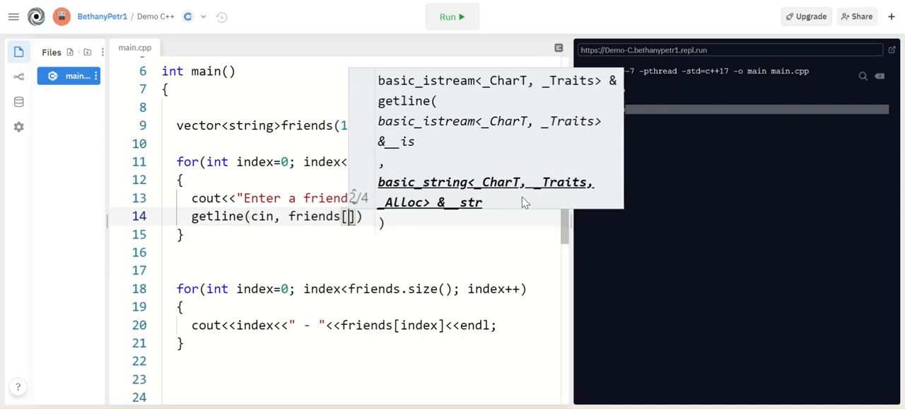
{"action": "type", "text": "index"}
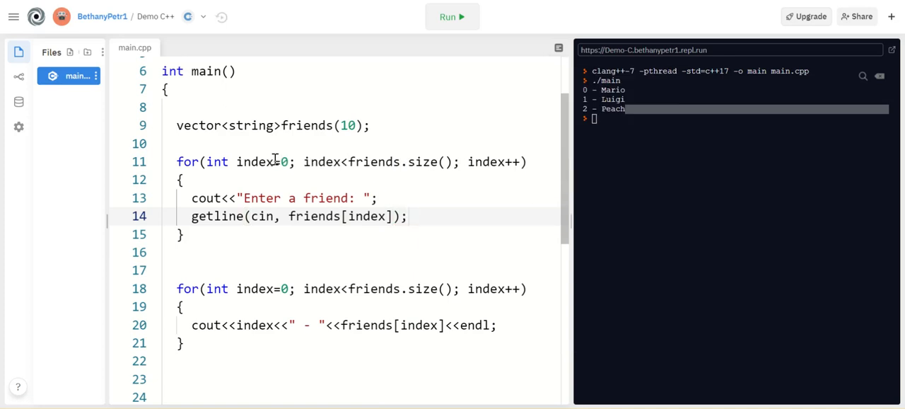
{"action": "mouse_move", "coordinate": [350, 137]}
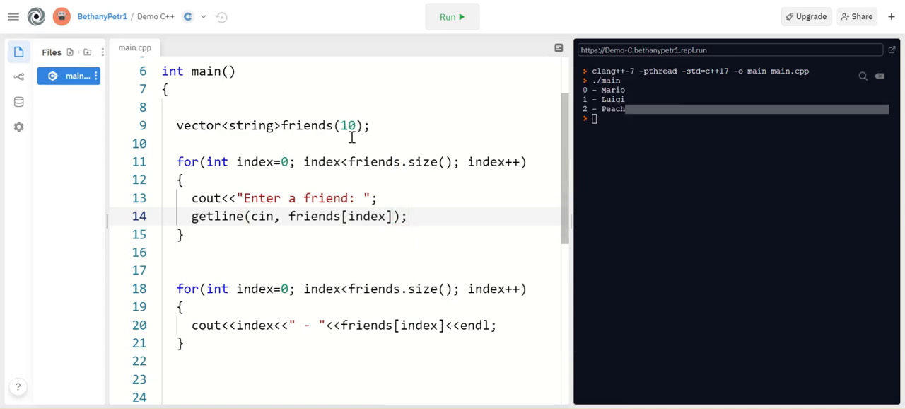
{"action": "mouse_move", "coordinate": [262, 212]}
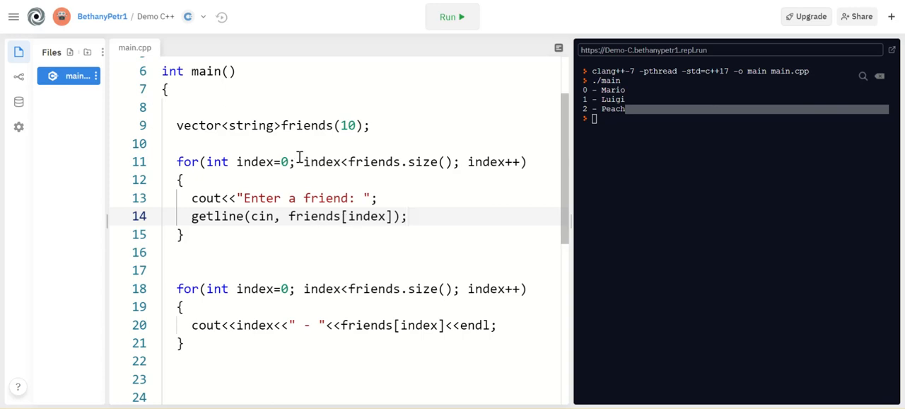
{"action": "mouse_move", "coordinate": [238, 278]}
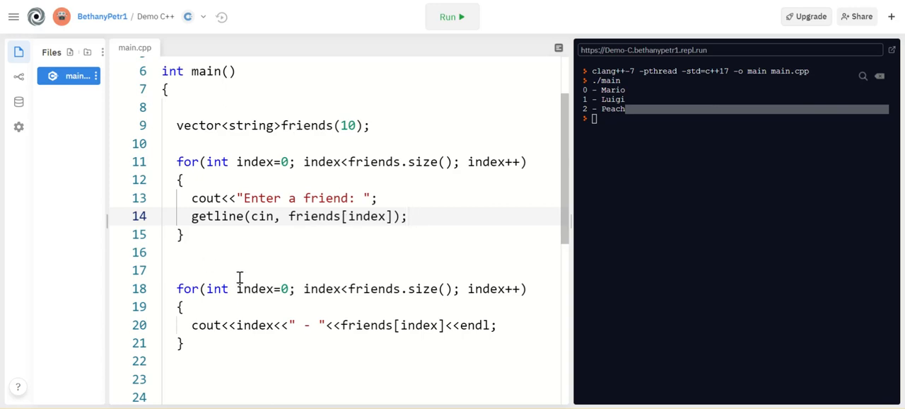
- Add the "My Friends: " heading with endl and run the program
{"action": "type", "text": "cout<<endl<<\"My Friend"}
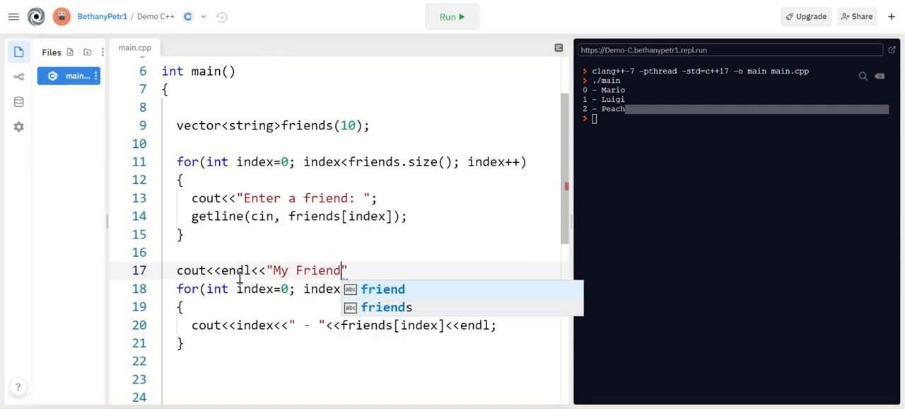
{"action": "type", "text": "s: \"<<endl"}
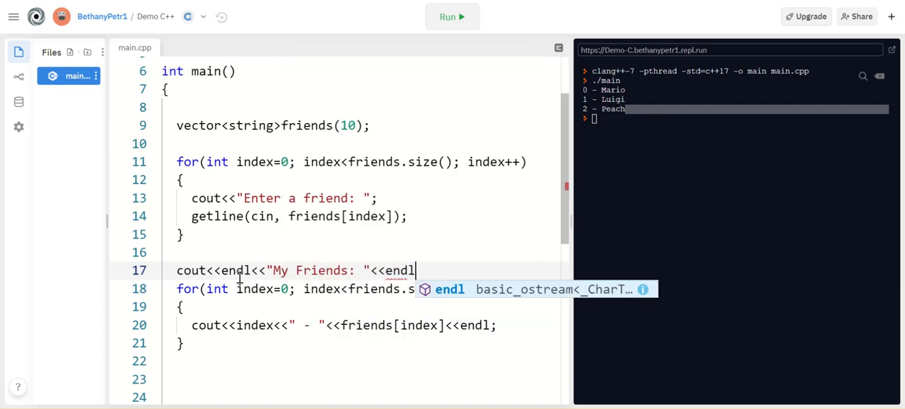
{"action": "left_click", "coordinate": [452, 16]}
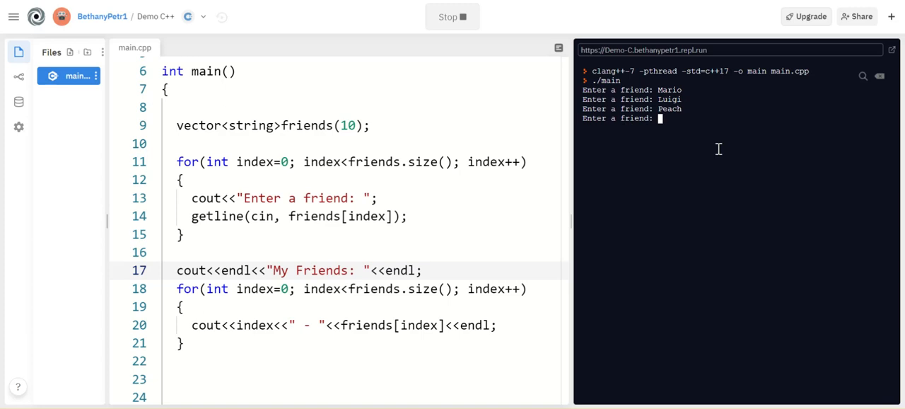
- Enter the friend names Toad, Shy Guy, Wario and Bbbomb at the prompts
{"action": "type", "text": "Toad"}
{"action": "type", "text": "Bowser"}
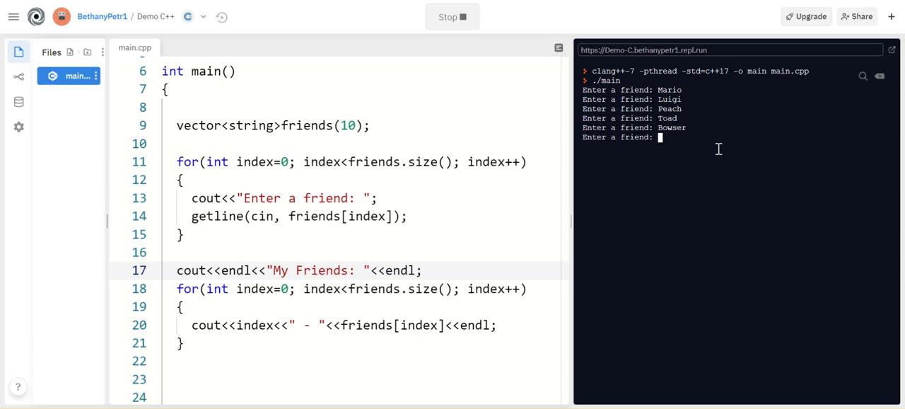
{"action": "type", "text": "Shy Gu"}
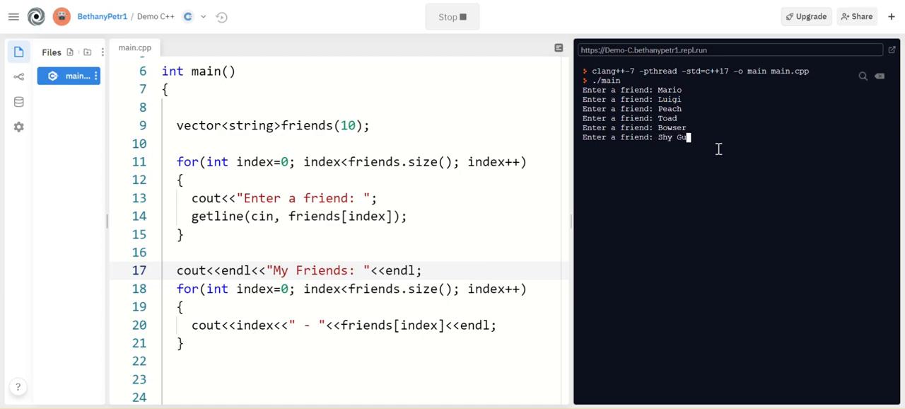
{"action": "key", "text": "Enter"}
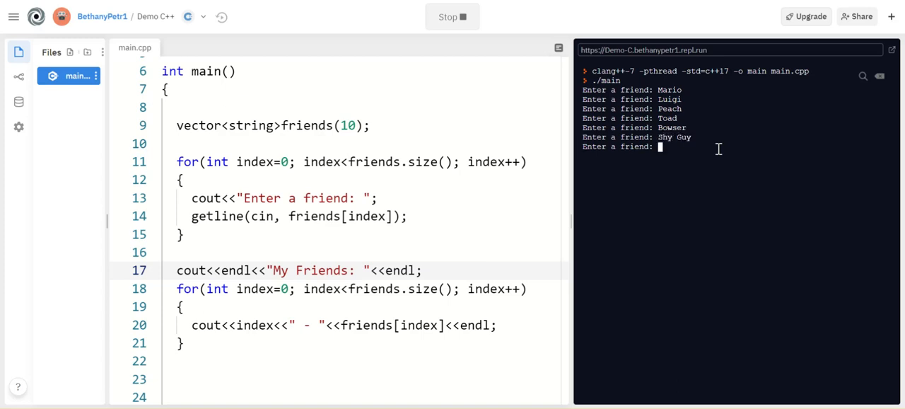
{"action": "type", "text": "Wario"}
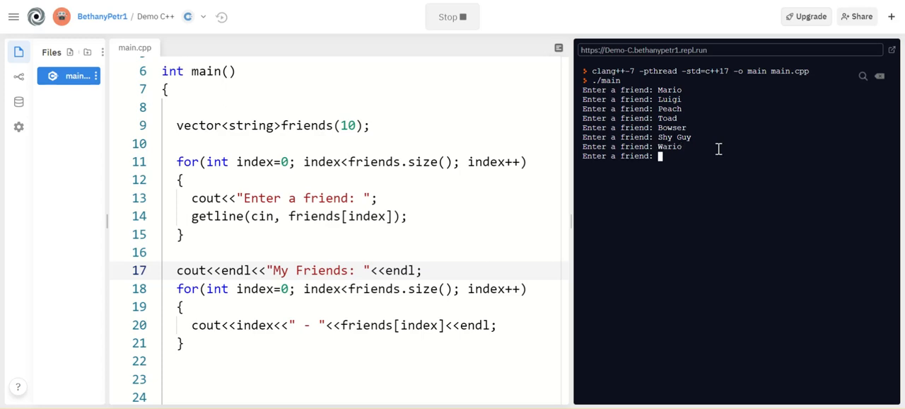
{"action": "type", "text": "Bbbomb"}
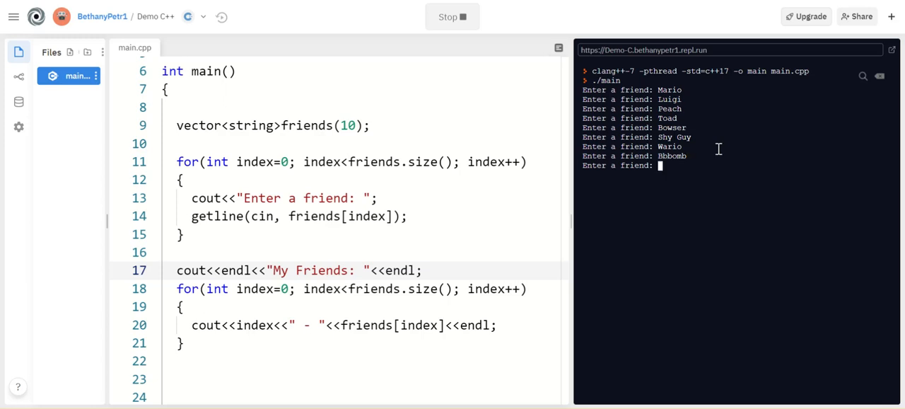
{"action": "type", "text": "Dunno"}
{"action": "type", "text": "Some other guy"}
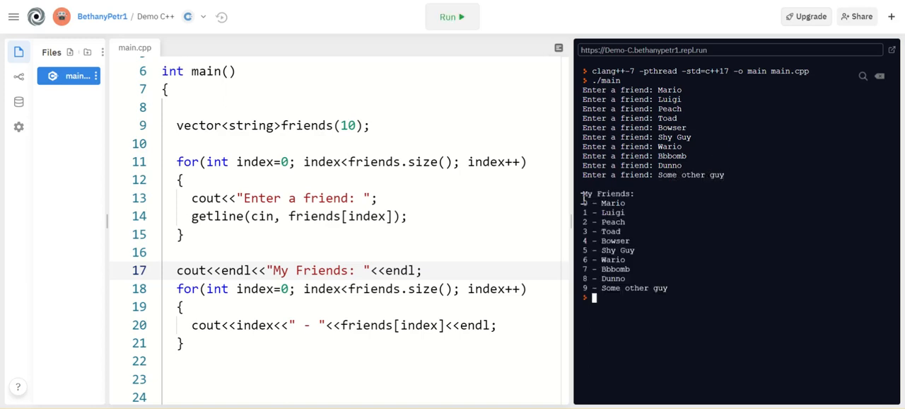
{"action": "mouse_move", "coordinate": [631, 224]}
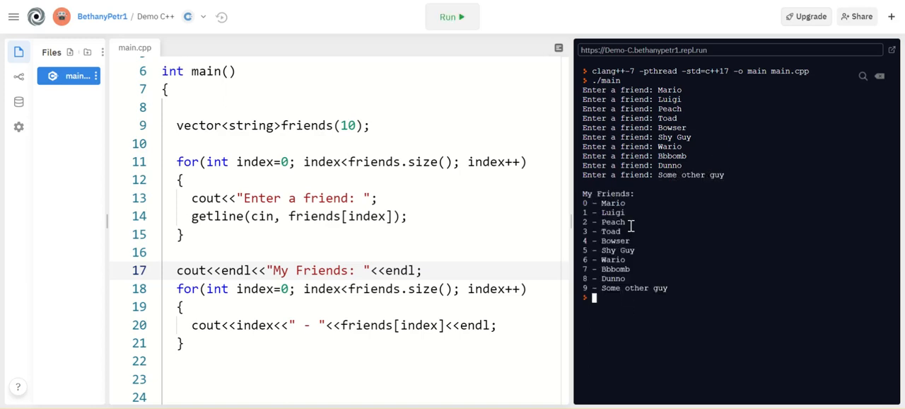
{"action": "mouse_move", "coordinate": [610, 197]}
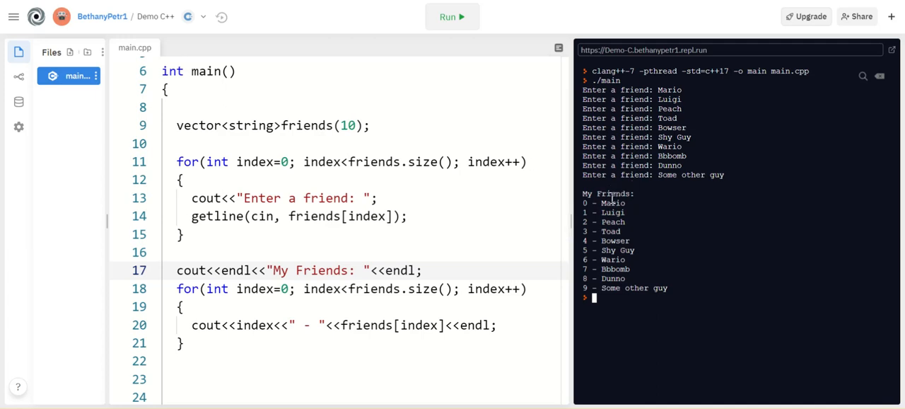
{"action": "mouse_move", "coordinate": [595, 272]}
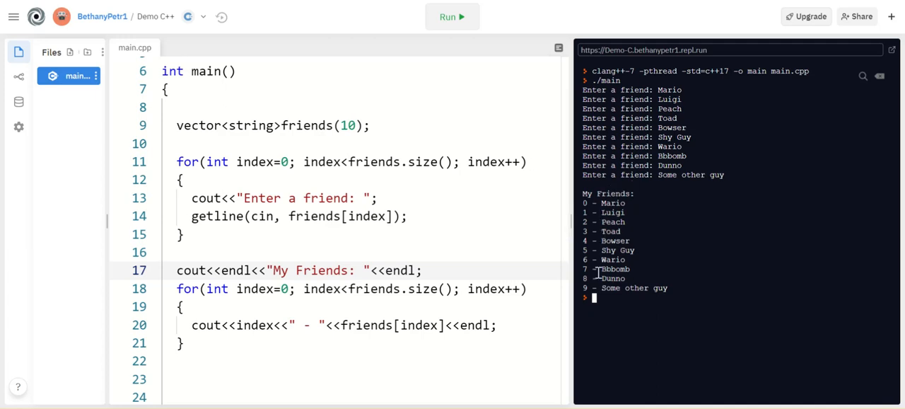
{"action": "mouse_move", "coordinate": [597, 273]}
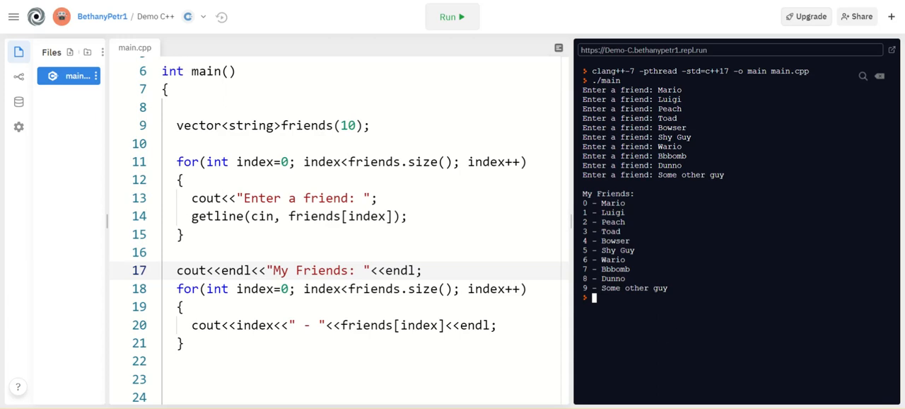